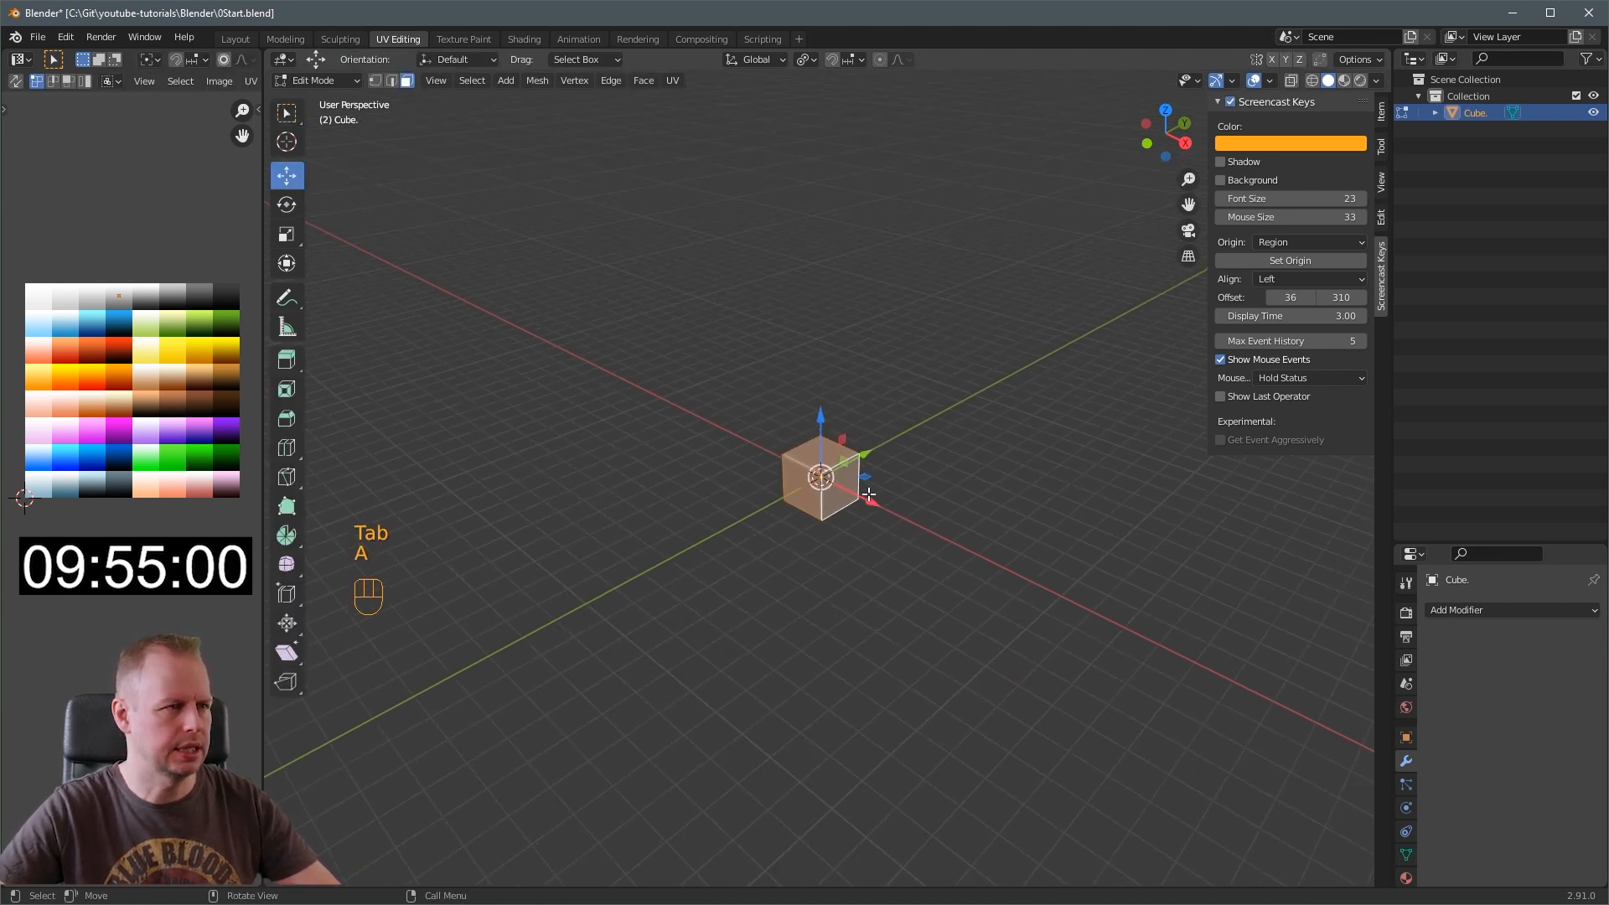
Scale the cube into a long box with a centre loop cut, mirrored on X
{"action": "key", "text": "s"}
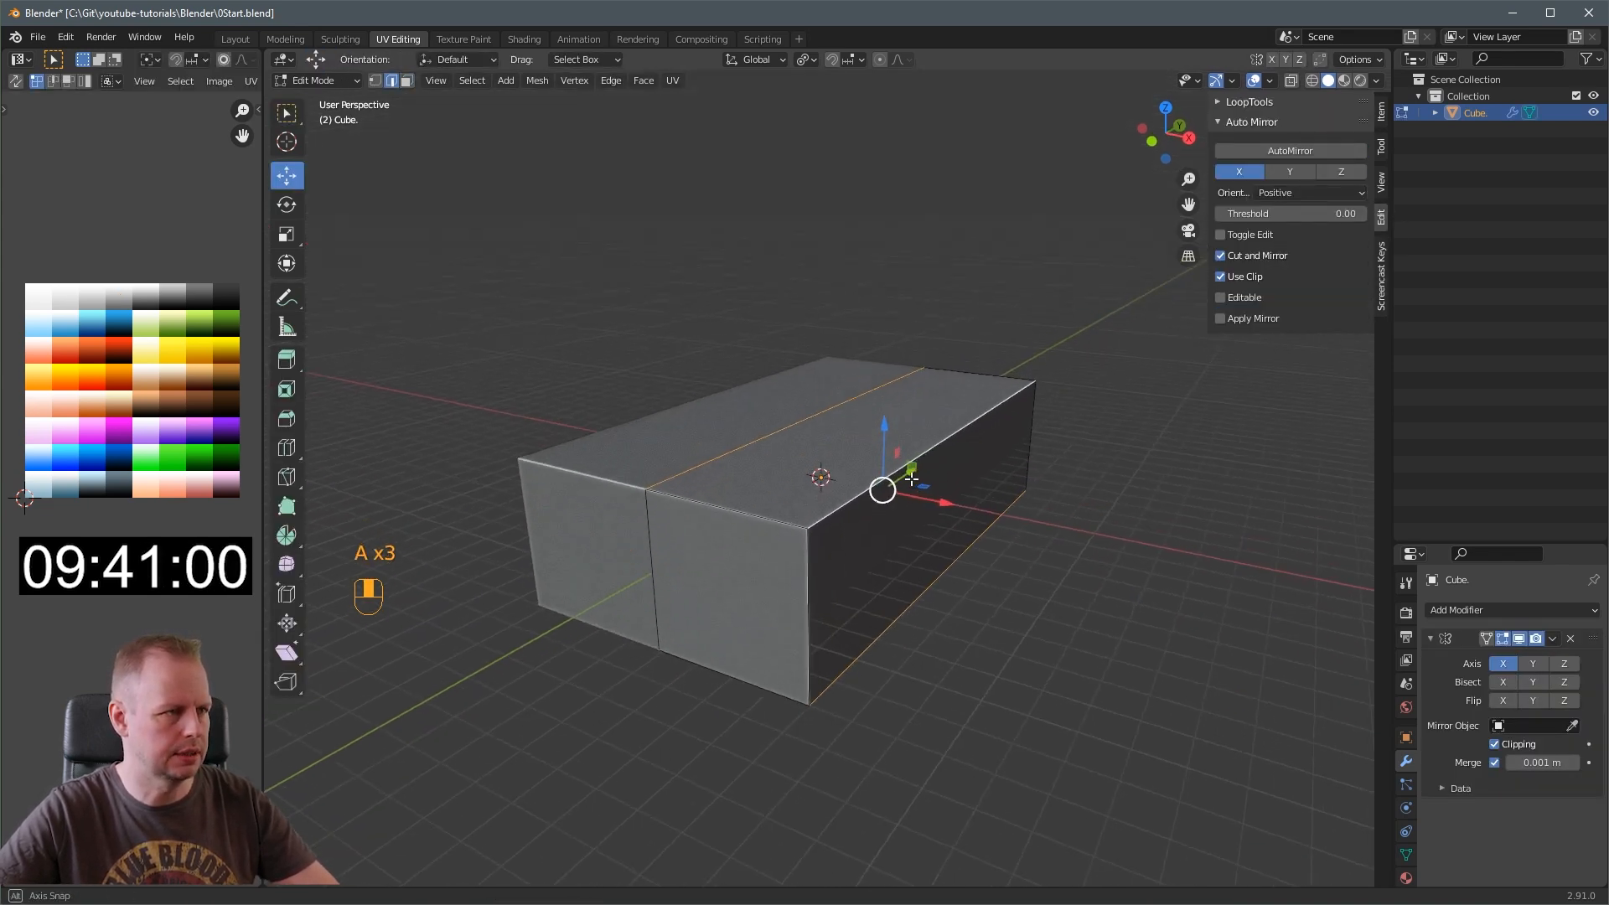
{"action": "key", "text": "Ctrl+B"}
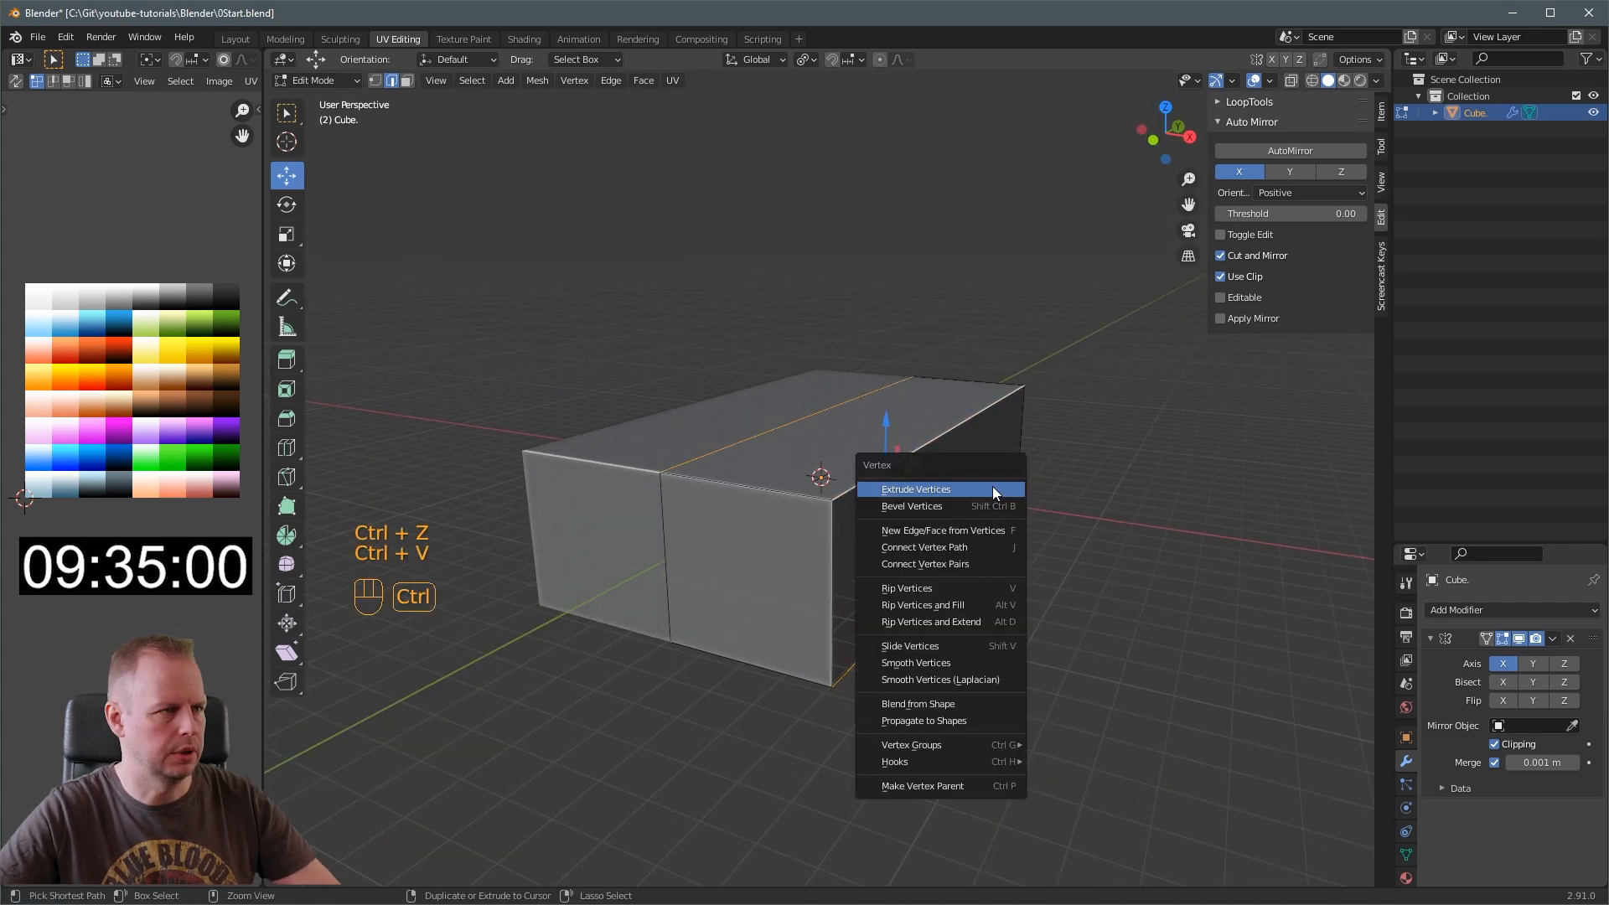
Bevel the box into an open octagonal tunnel and extrude its walls to thickness
{"action": "left_click", "coordinate": [912, 506]}
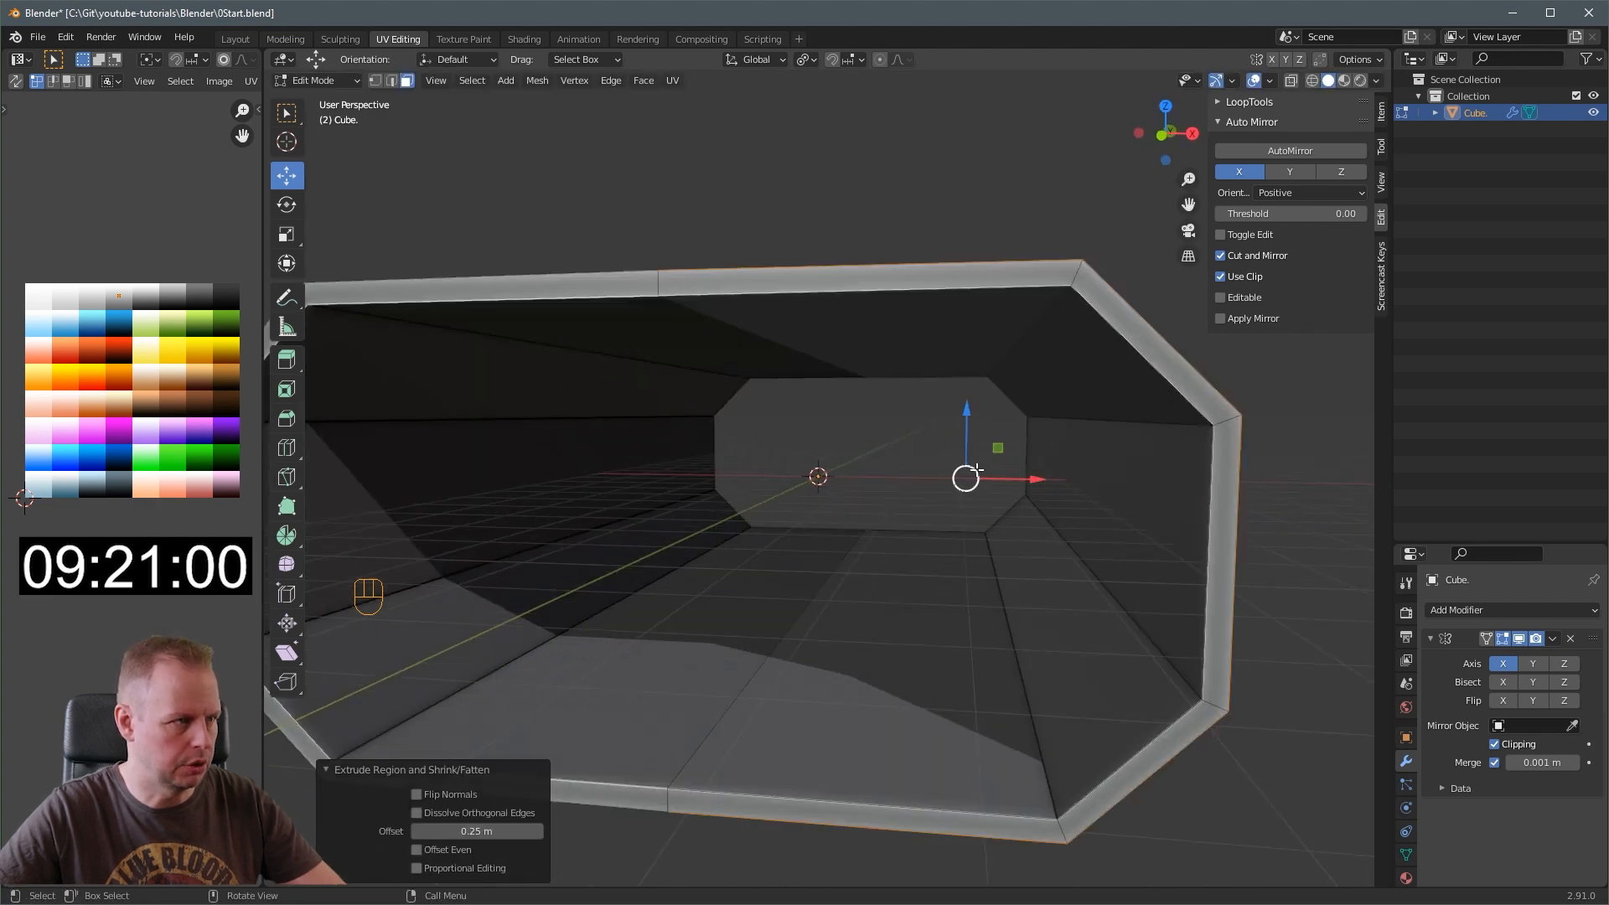
{"action": "left_click", "coordinate": [1378, 81]}
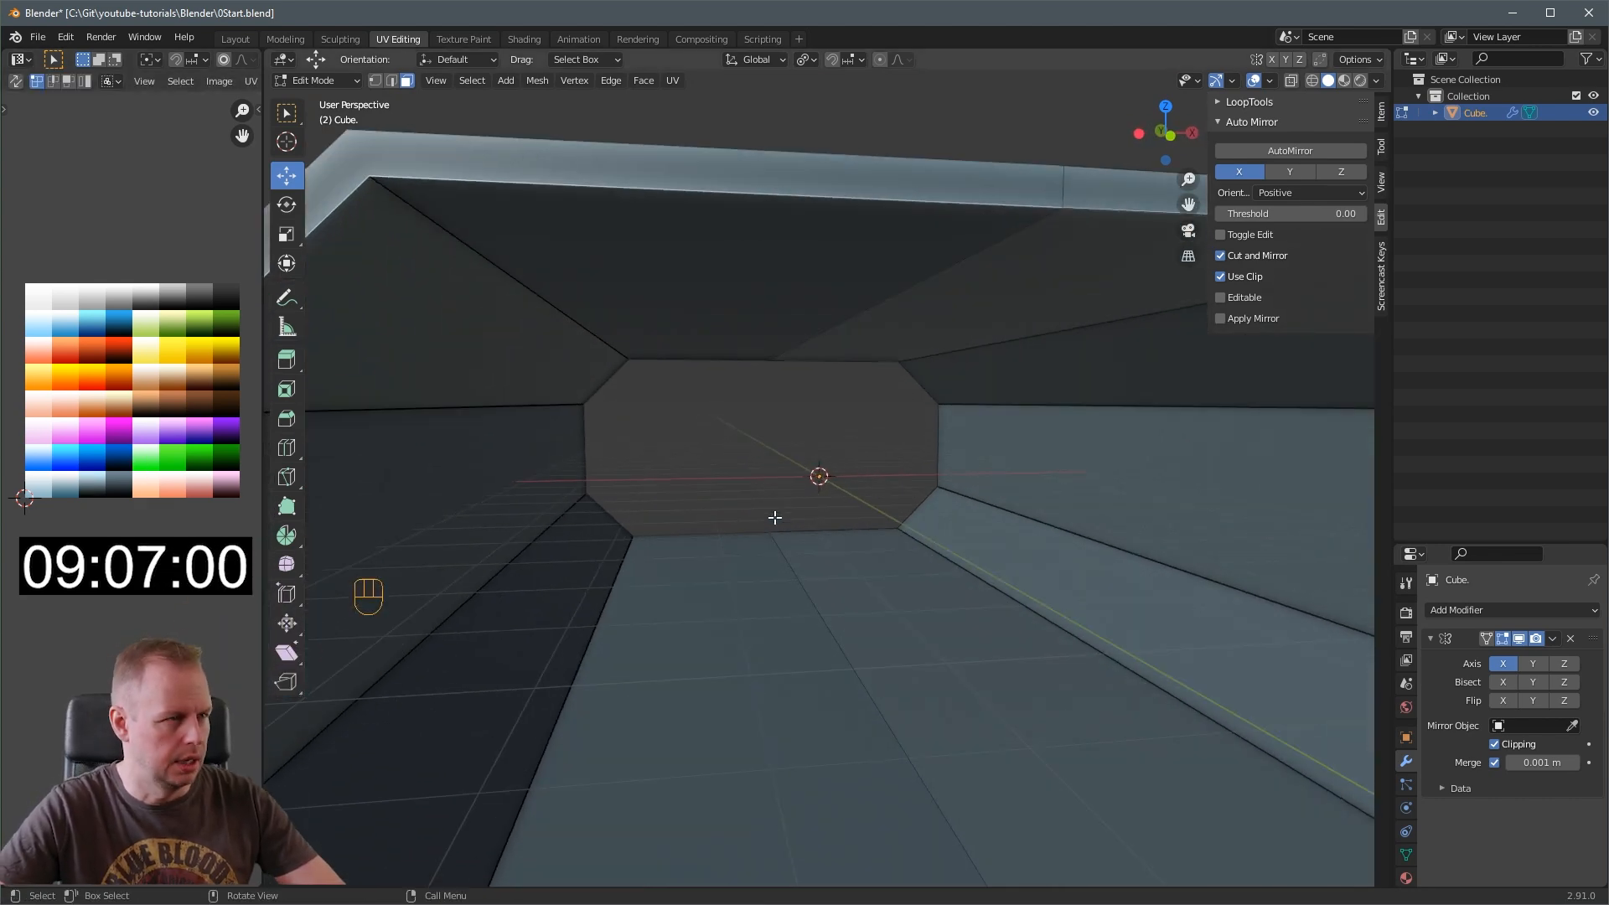
Loop cut a ring and inset-extrude it into a raised door frame
{"action": "key", "text": "ctrl+r"}
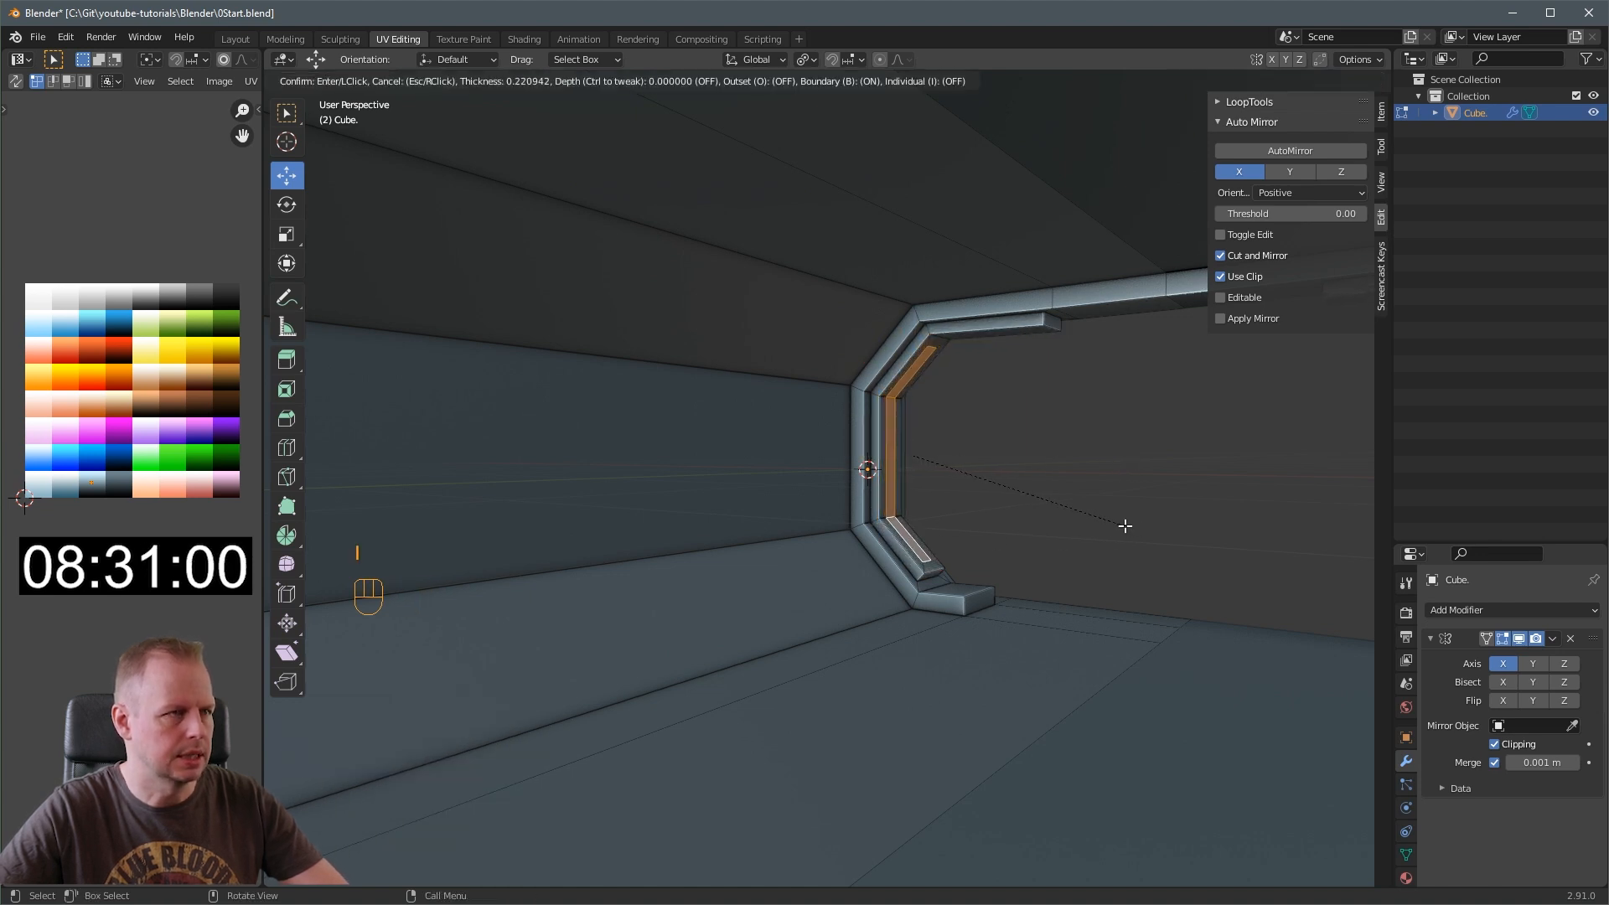
{"action": "left_click", "coordinate": [1125, 524]}
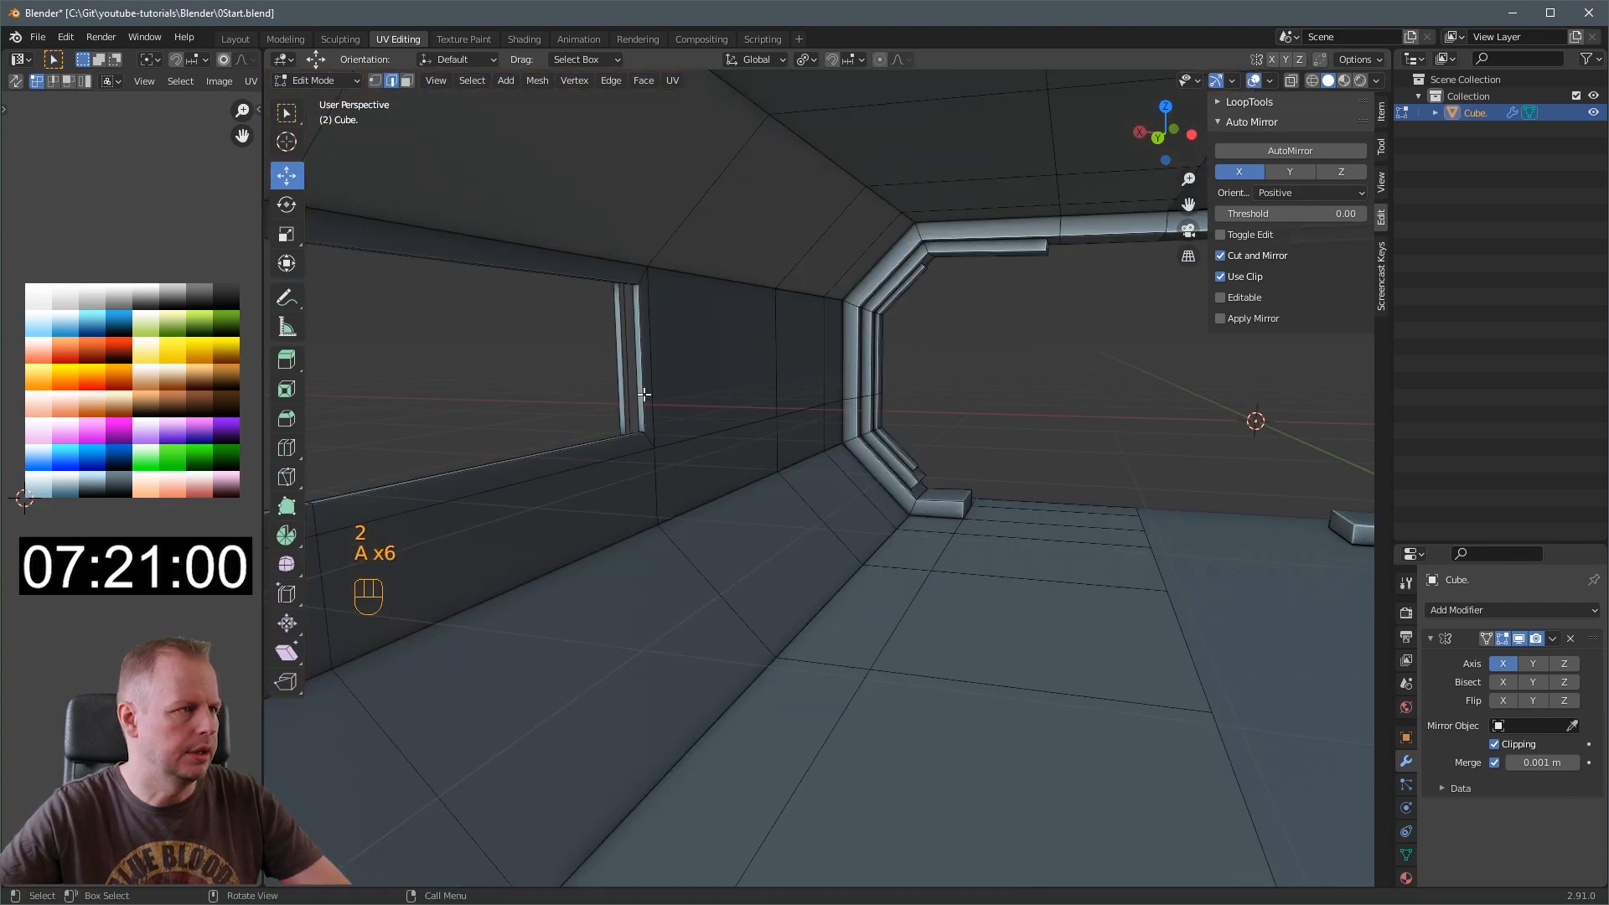
Select the window opening's edge loop on the recessed side-wall panel
{"action": "left_click", "coordinate": [644, 394]}
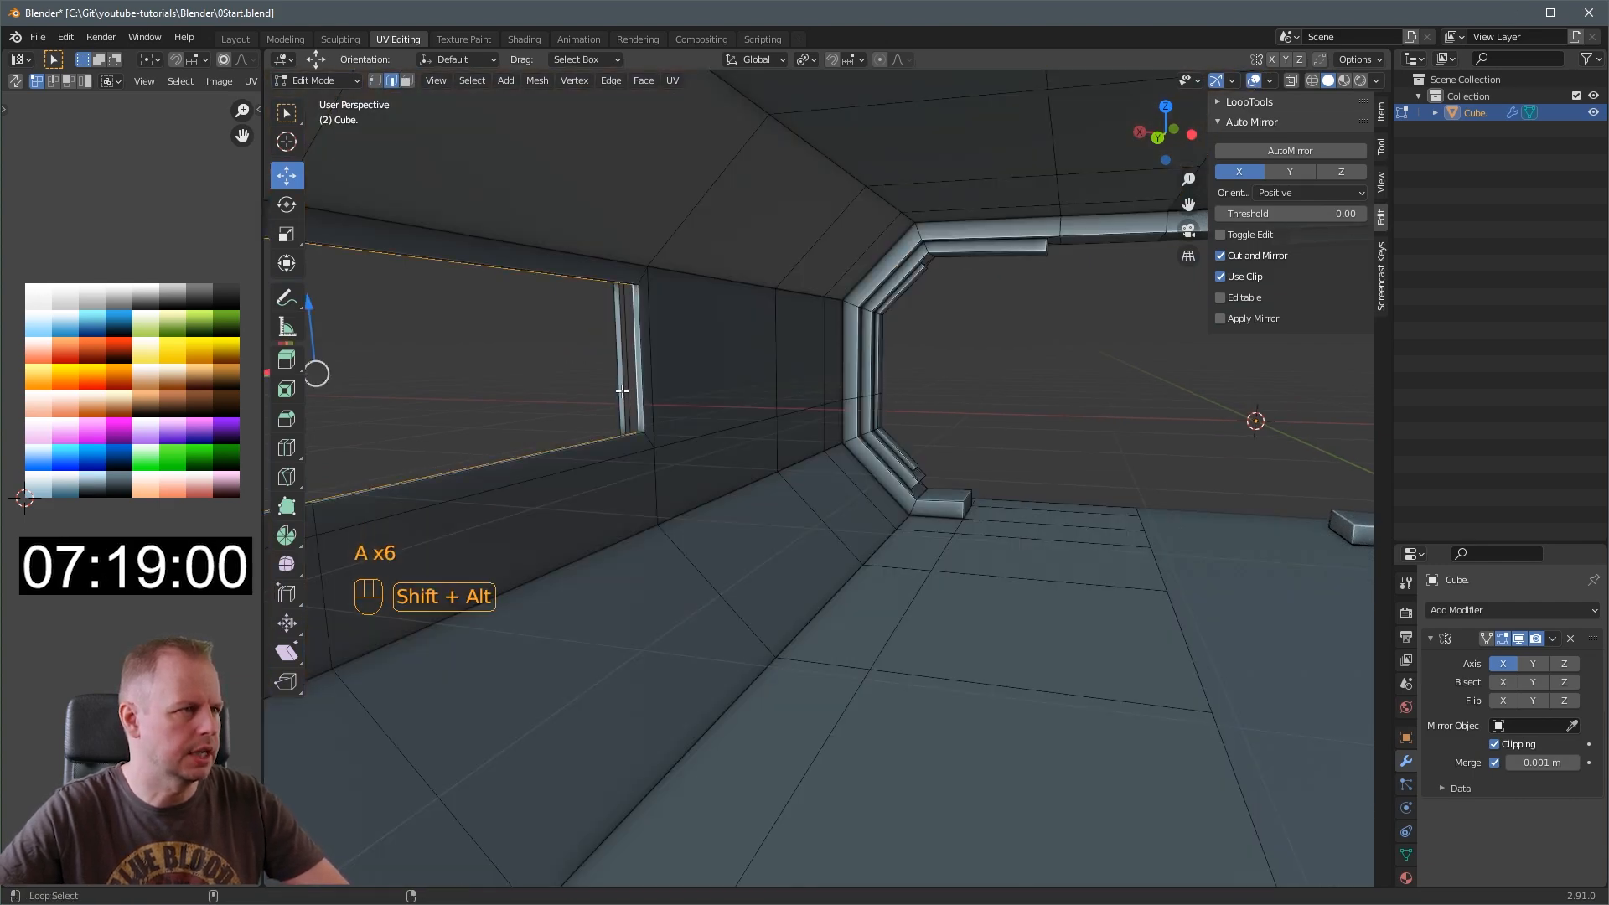
{"action": "right_click", "coordinate": [621, 392]}
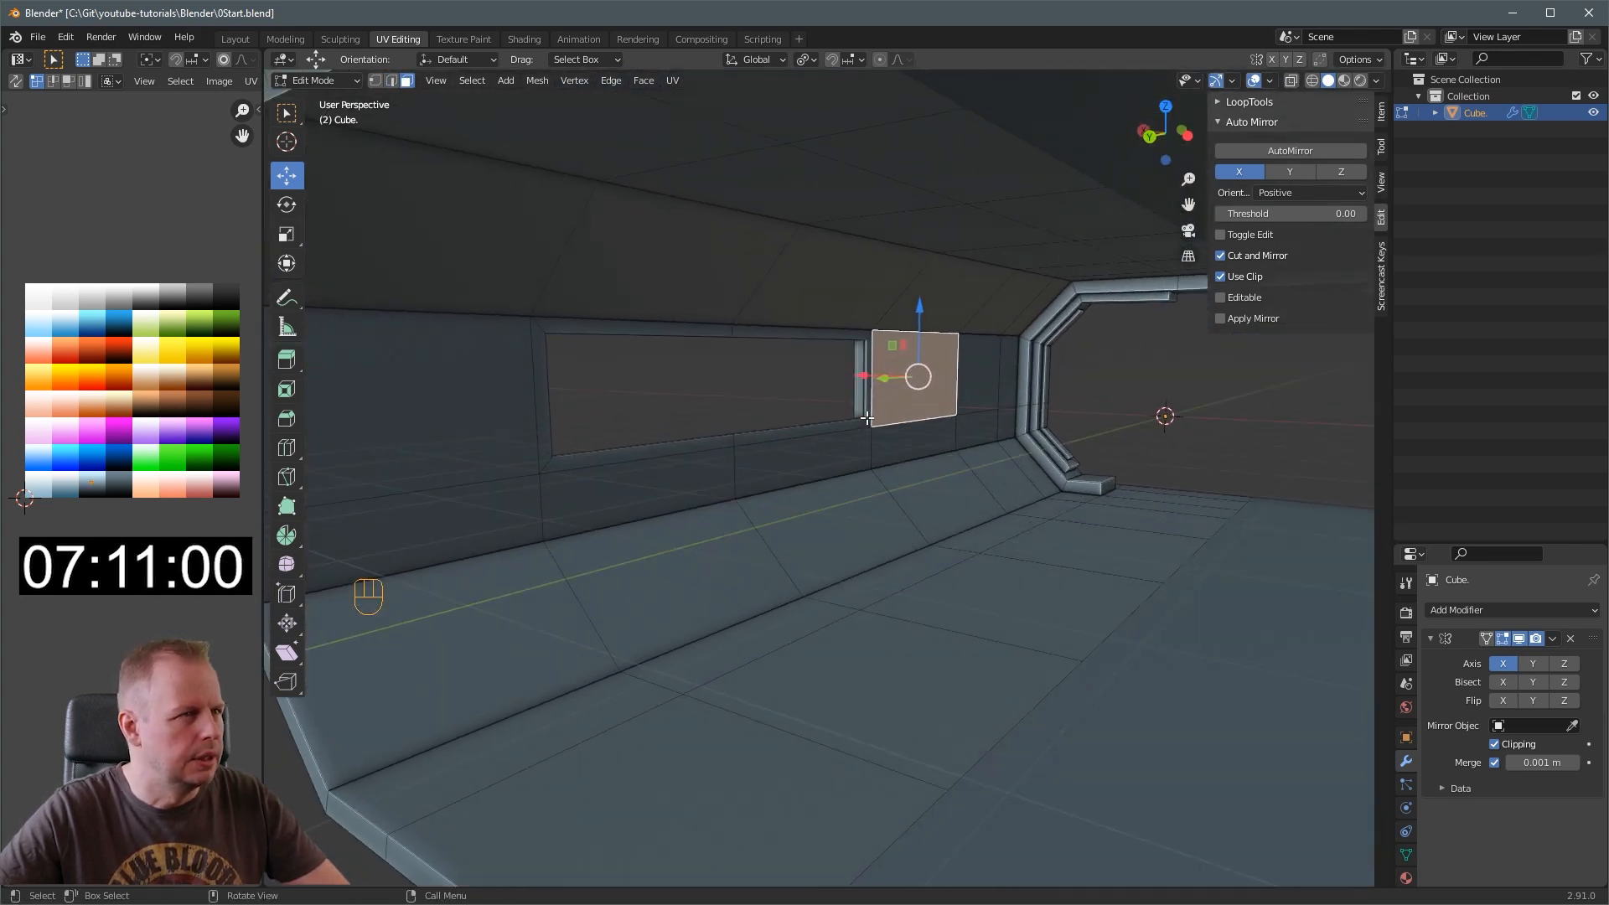
Duplicate a window face, scale it to a thin strip and extrude it into a divider bar
{"action": "key", "text": "shift+d"}
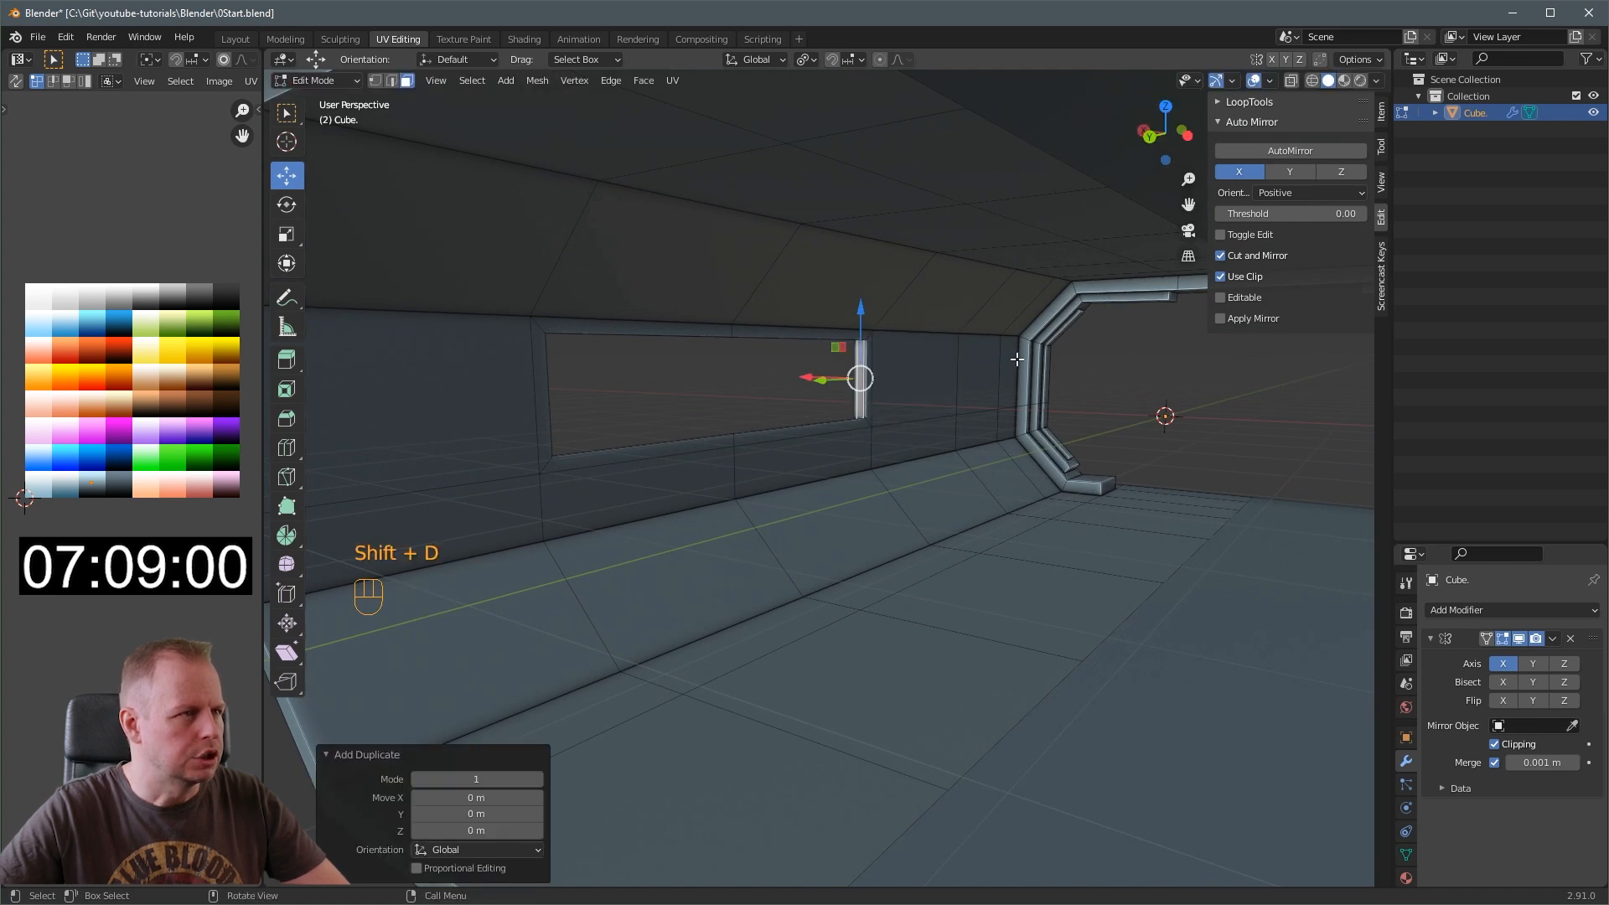
{"action": "key", "text": "s"}
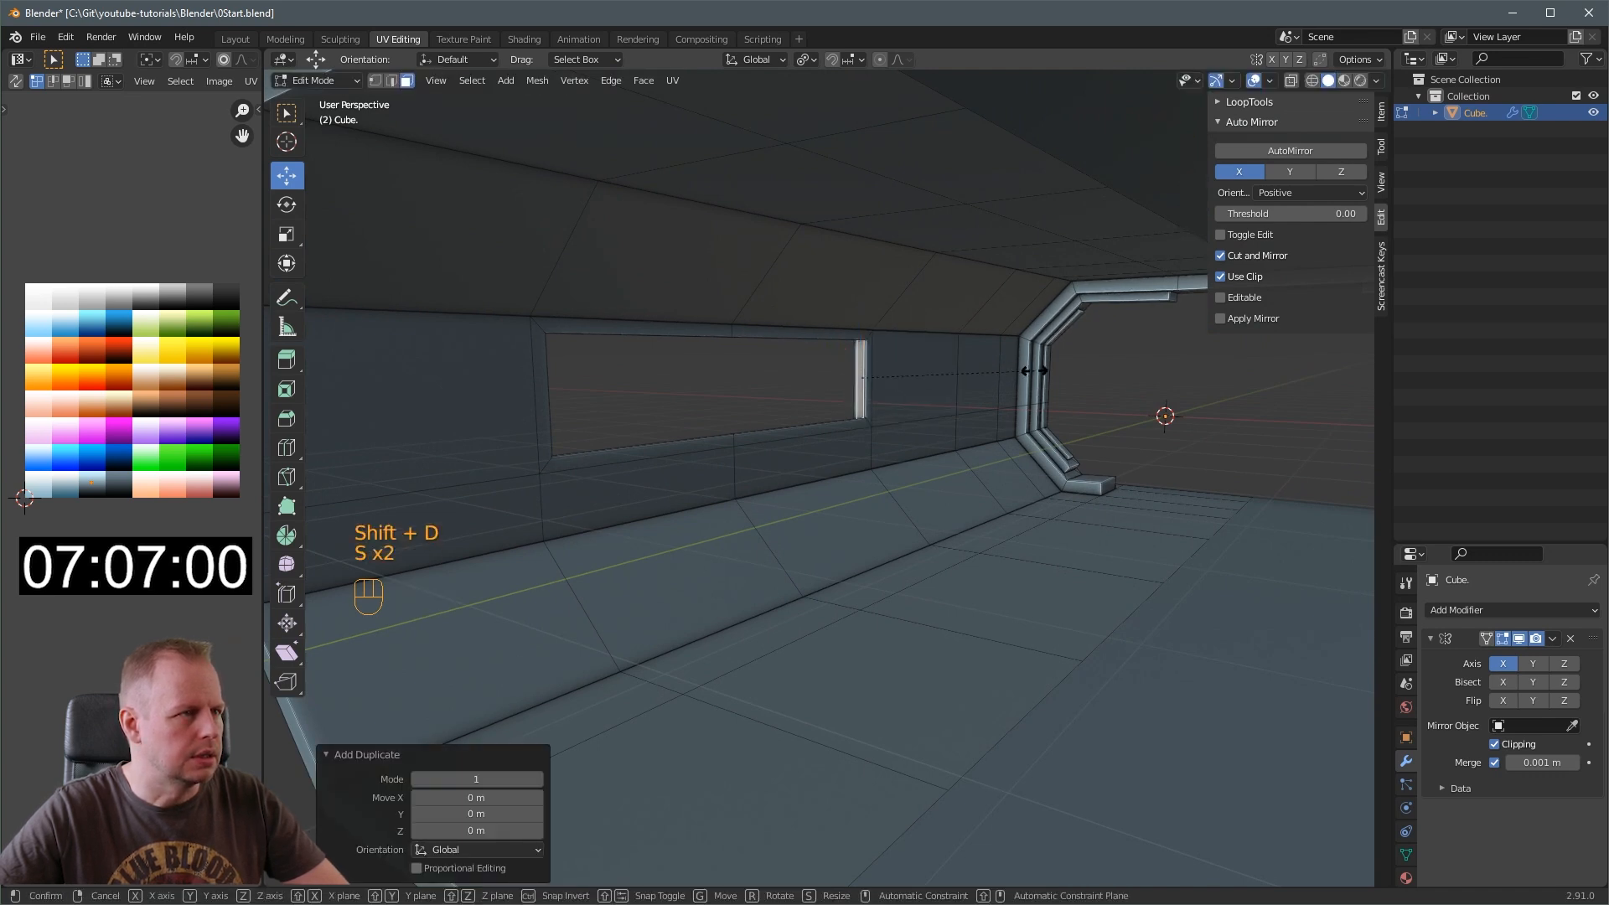
{"action": "key", "text": "s"}
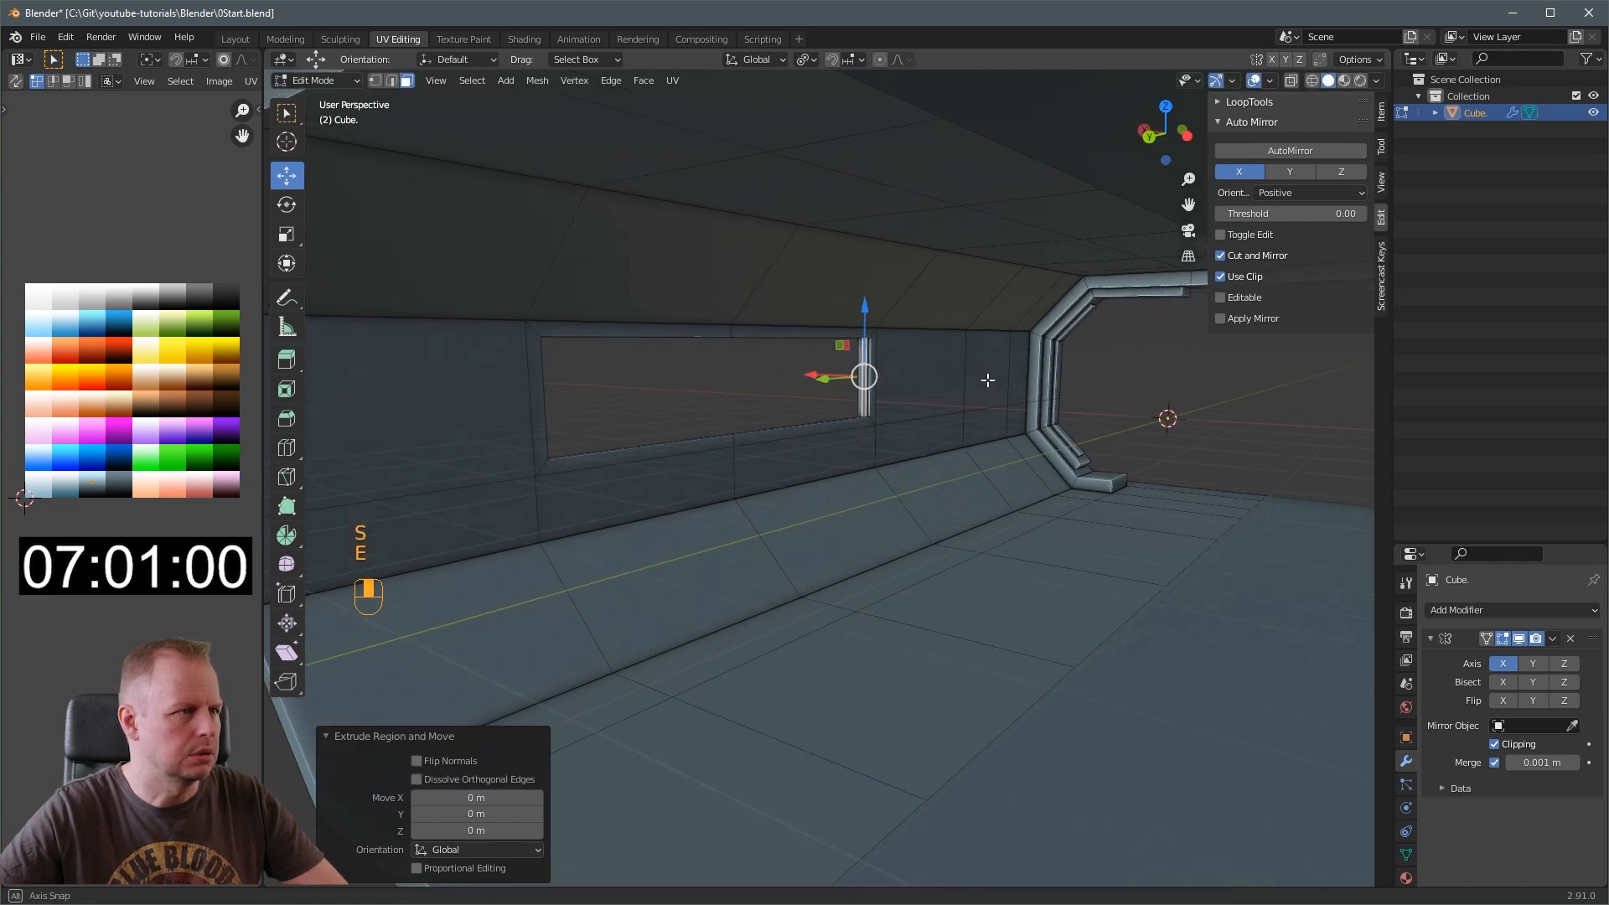
{"action": "key", "text": "ctrl+z"}
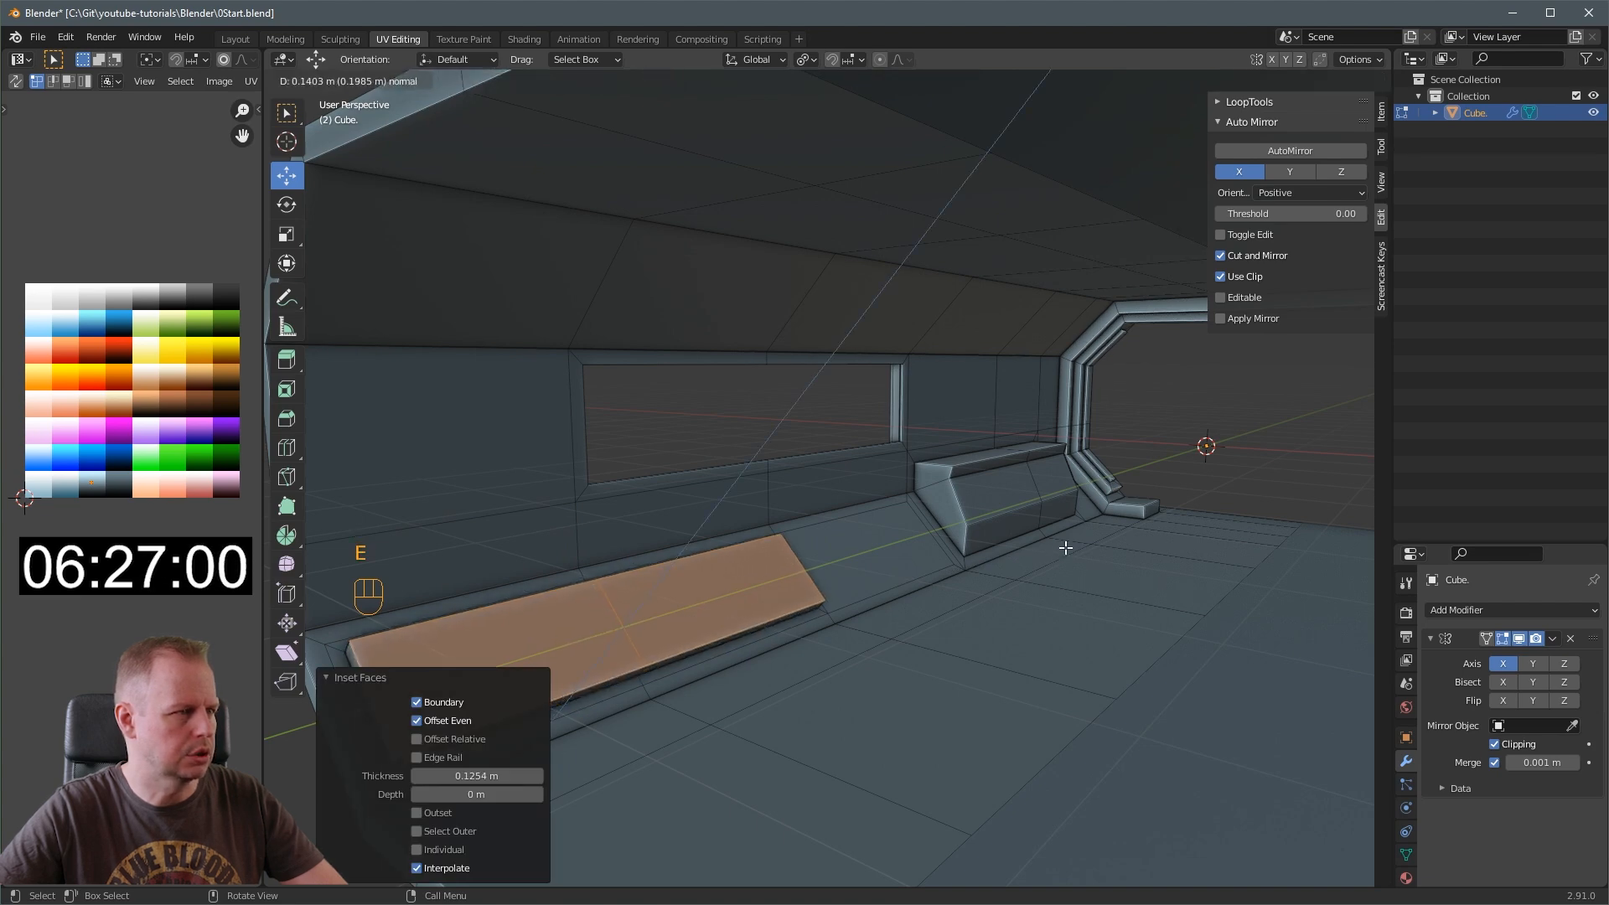
Inset the lower wall faces and extrude them along normals into a console and panels
{"action": "key", "text": "ctrl+z"}
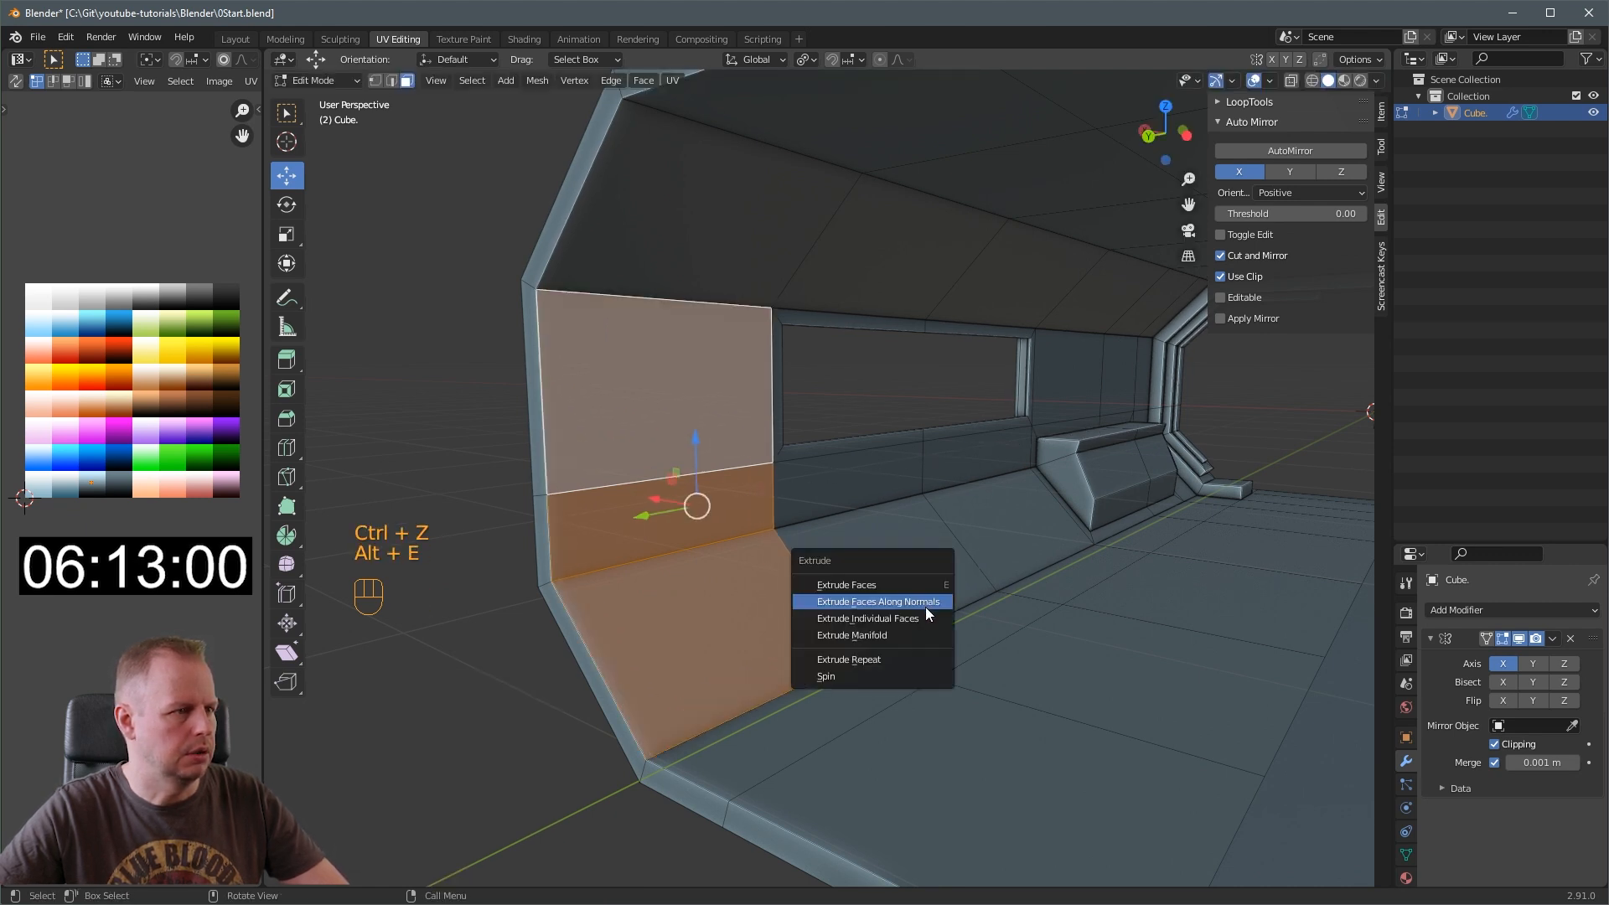
{"action": "left_click", "coordinate": [879, 602]}
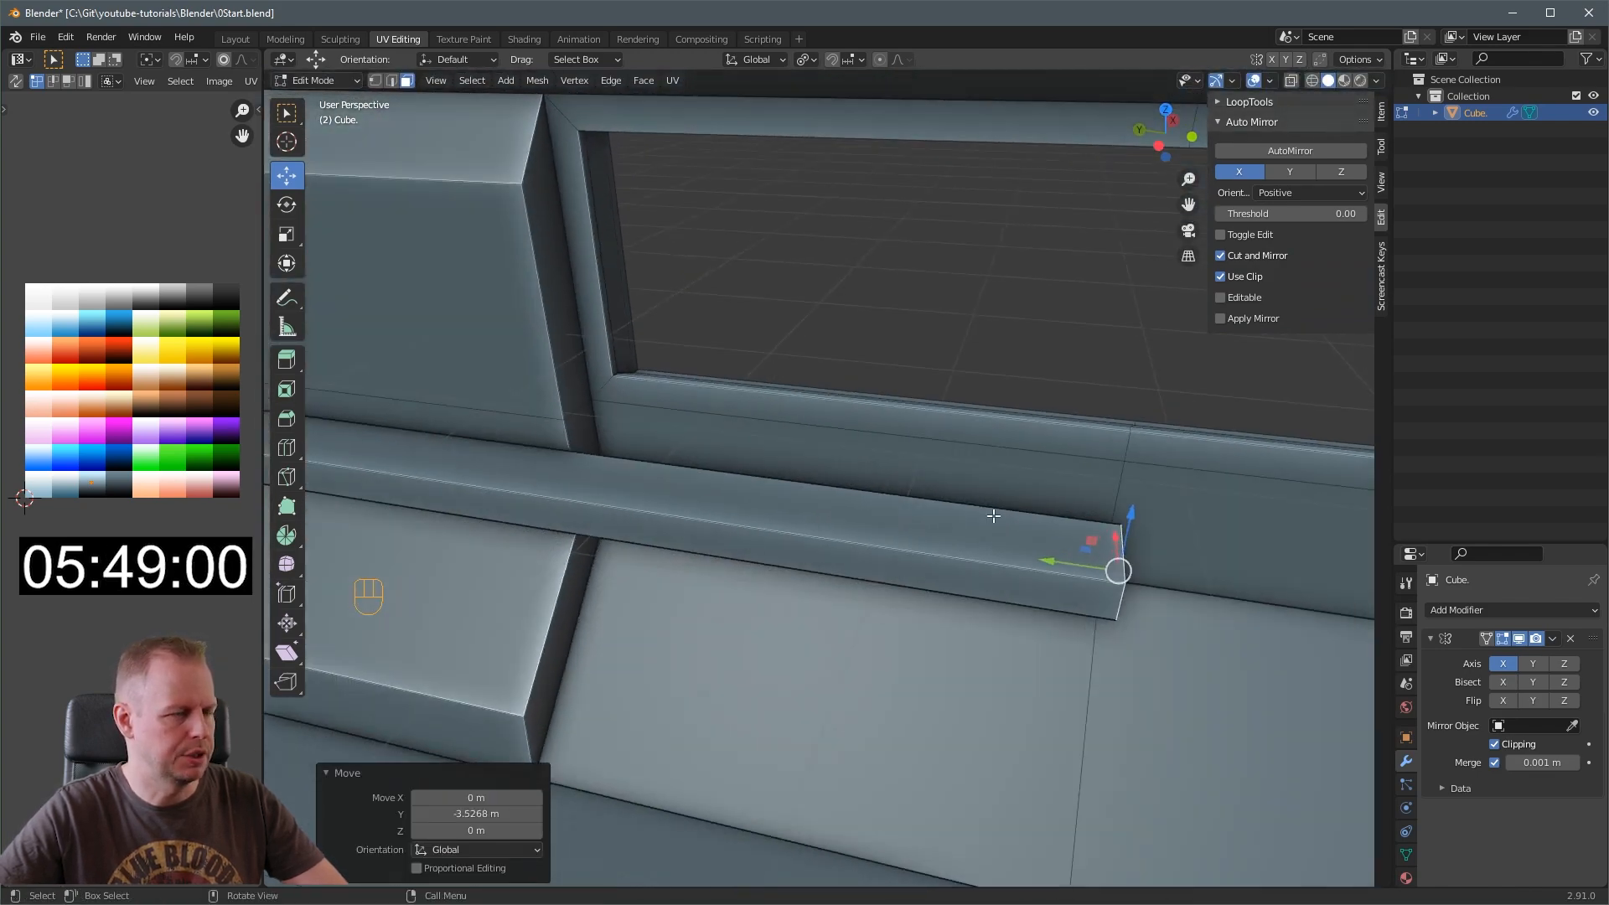
Stretch the ledge's end further along the wall beneath the window
{"action": "left_click_drag", "start_coordinate": [992, 515], "coordinate": [1023, 509]}
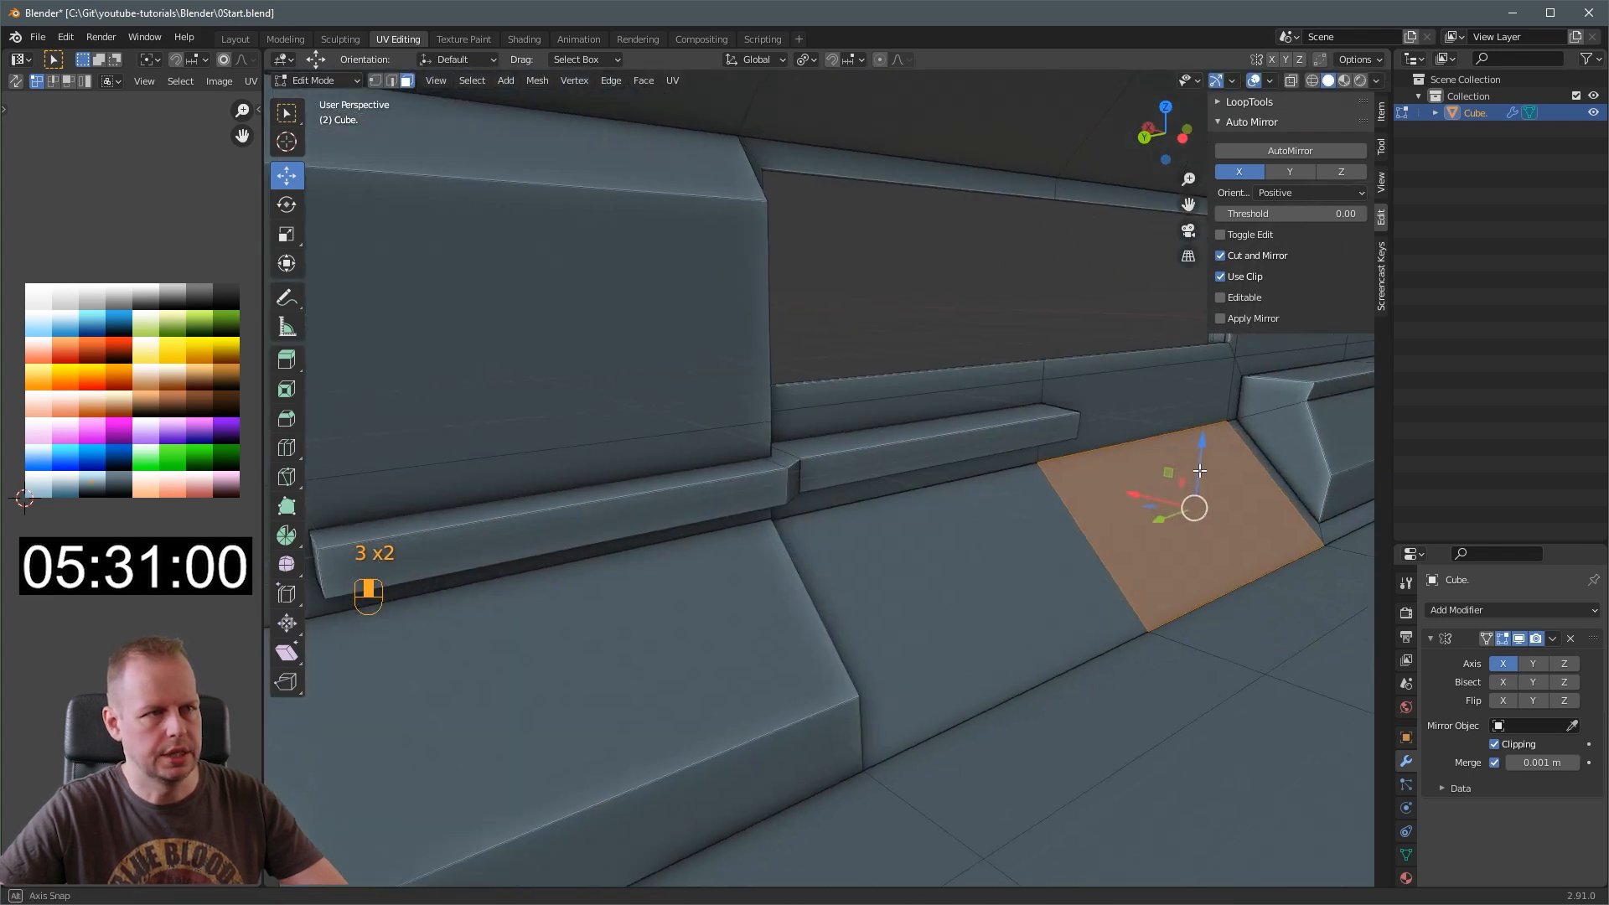
Duplicate the sloped panel face into a small pad and select the whole linked piece
{"action": "key", "text": "shift+d"}
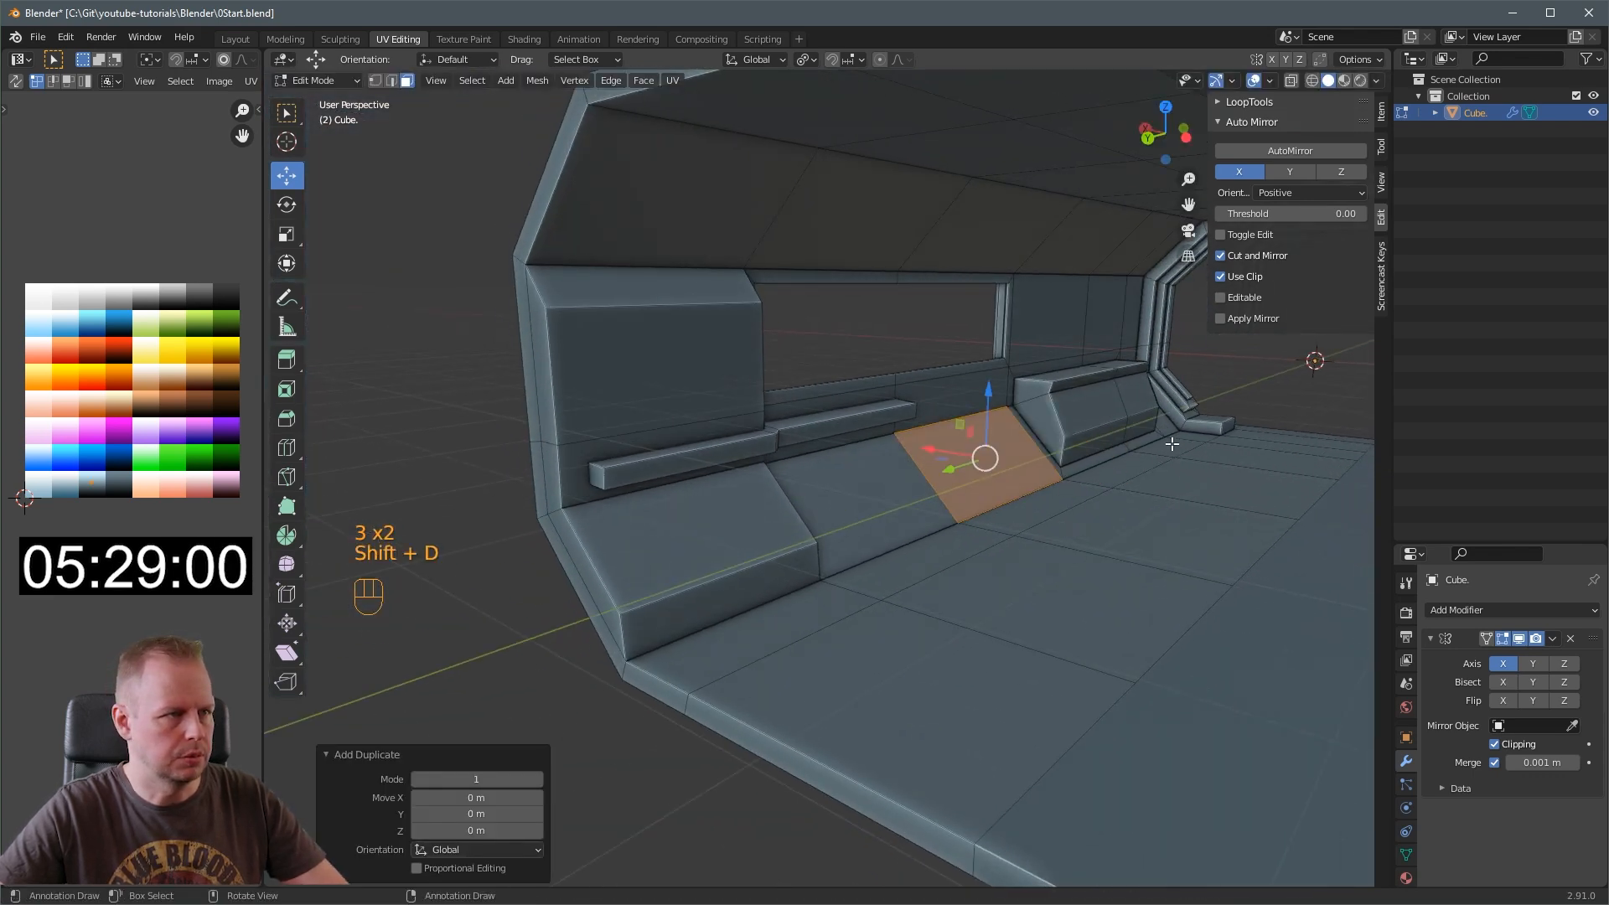
{"action": "key", "text": "s"}
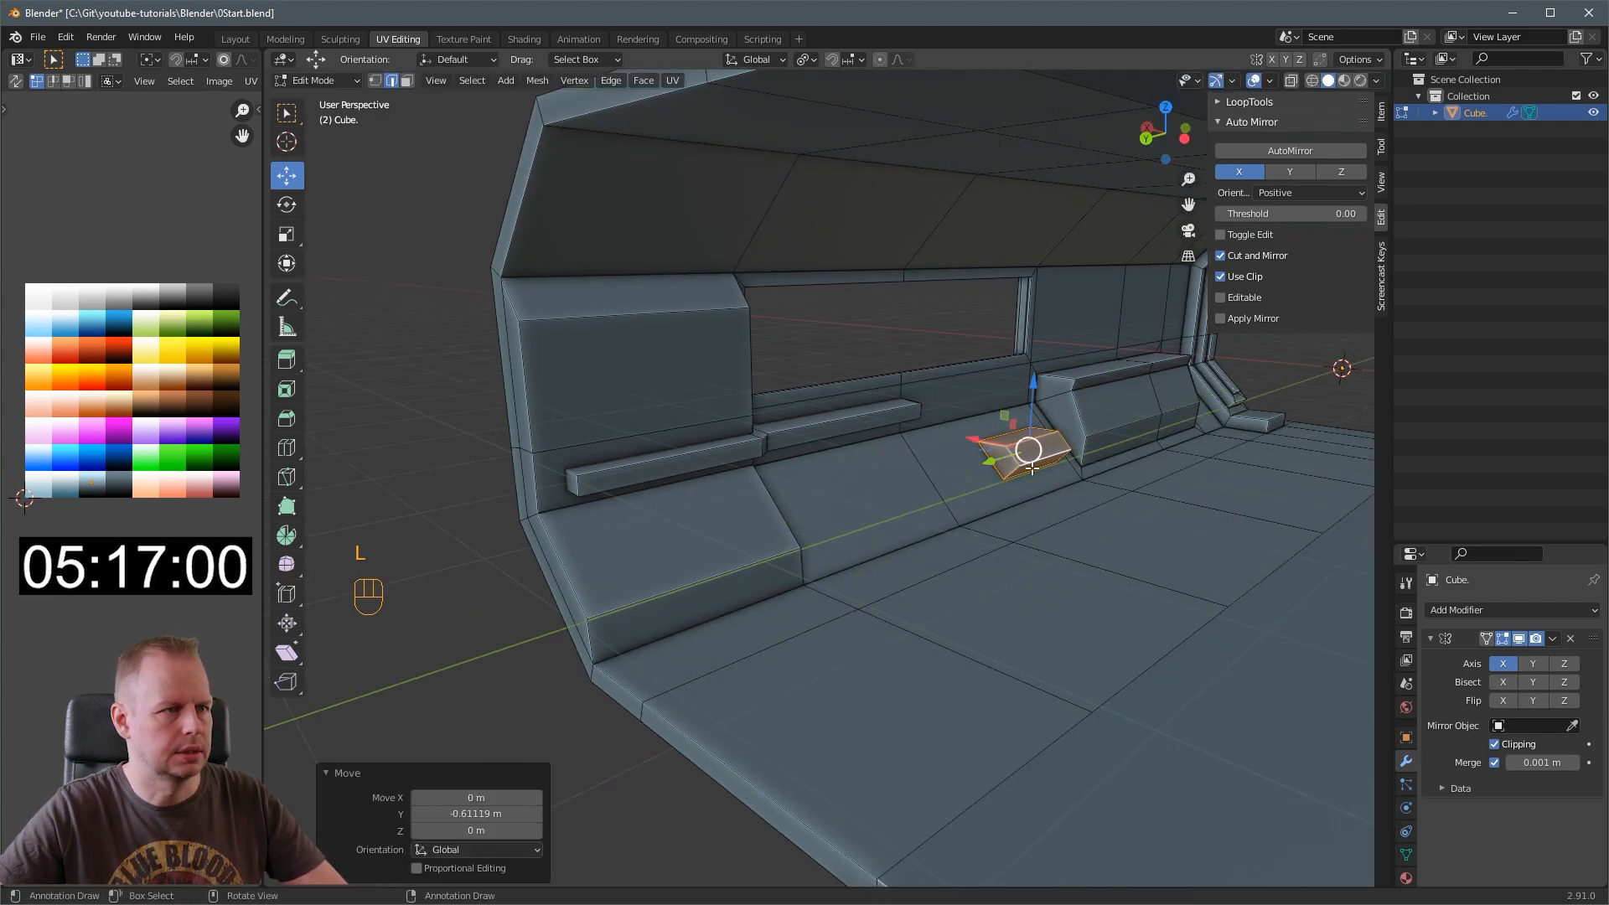
{"action": "key", "text": "Shift+D"}
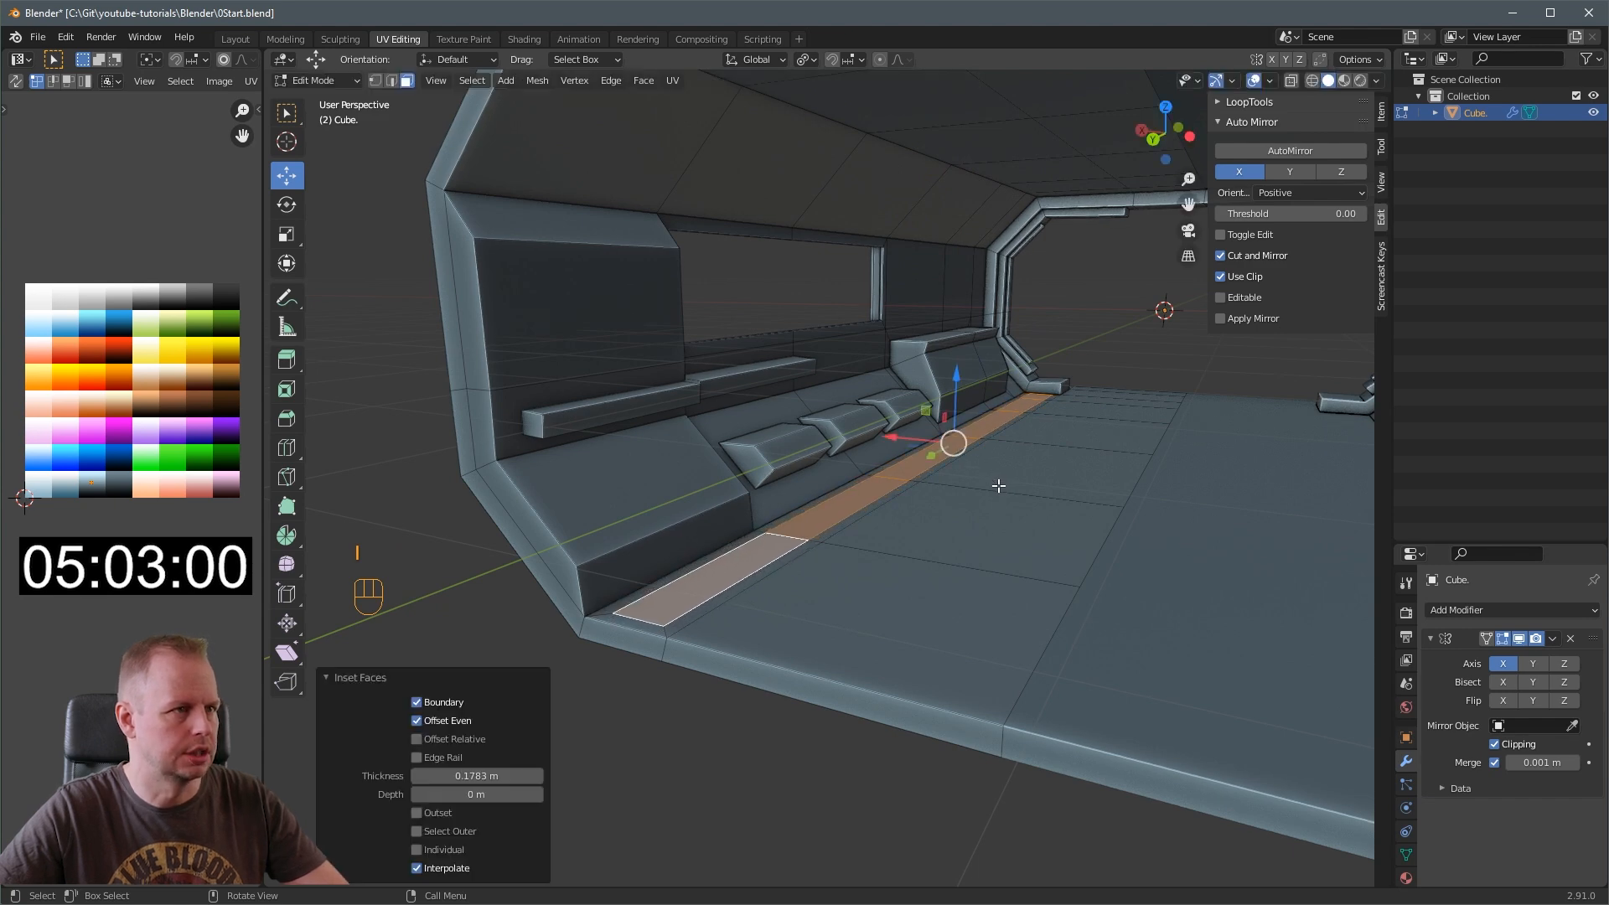
Inset the floor strip beside the wall and extrude it down into a recessed channel
{"action": "key", "text": "e"}
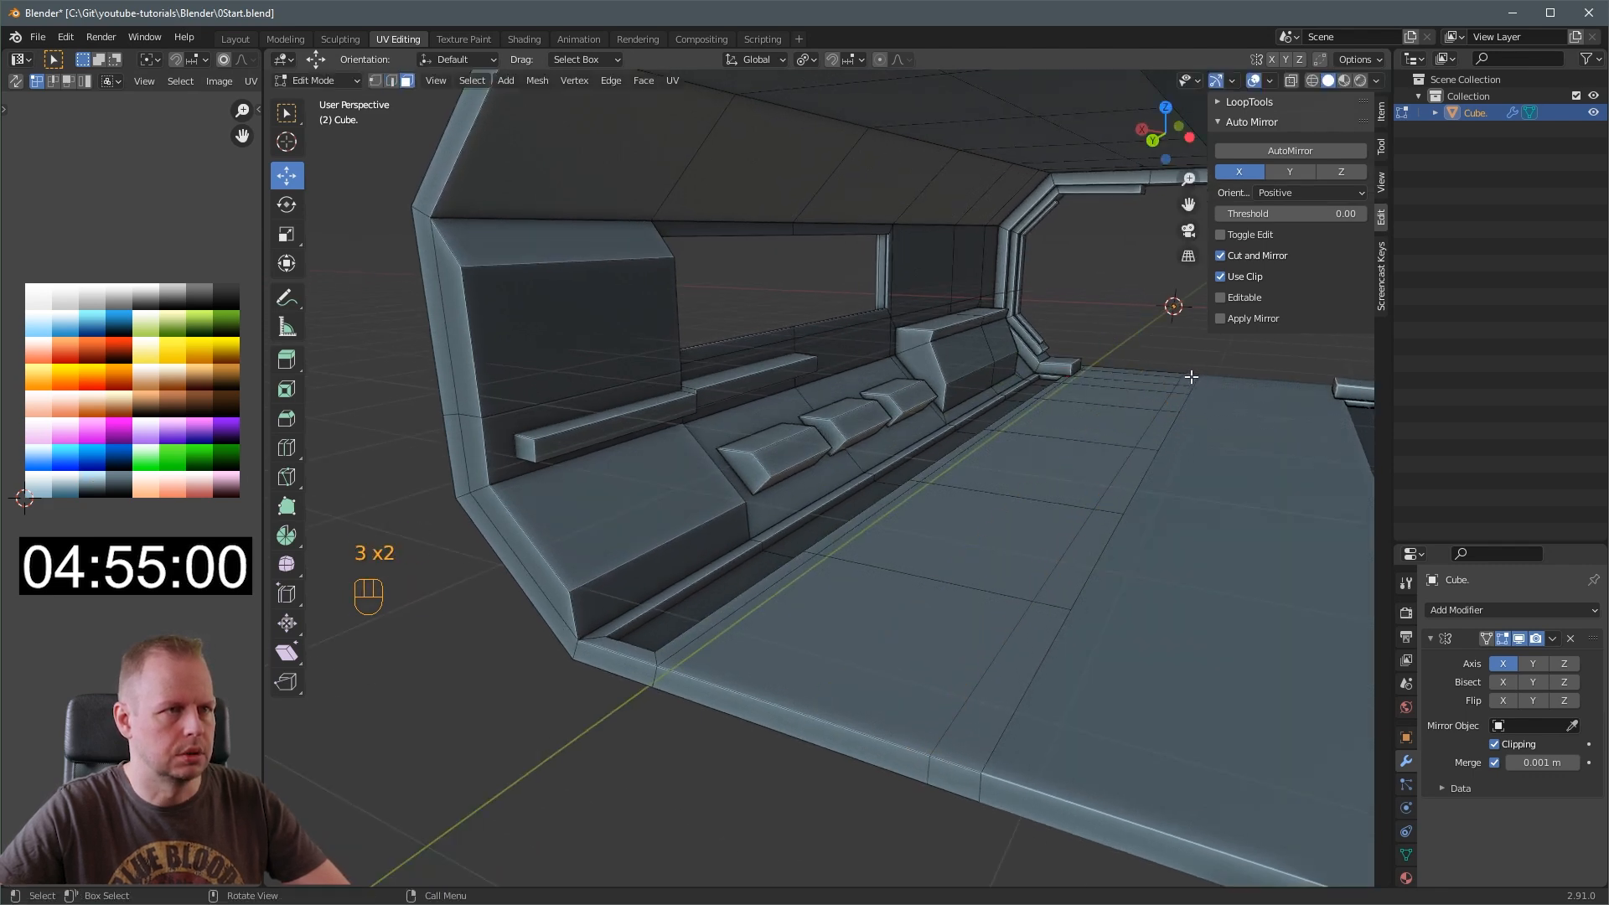
{"action": "left_click", "coordinate": [1011, 672]}
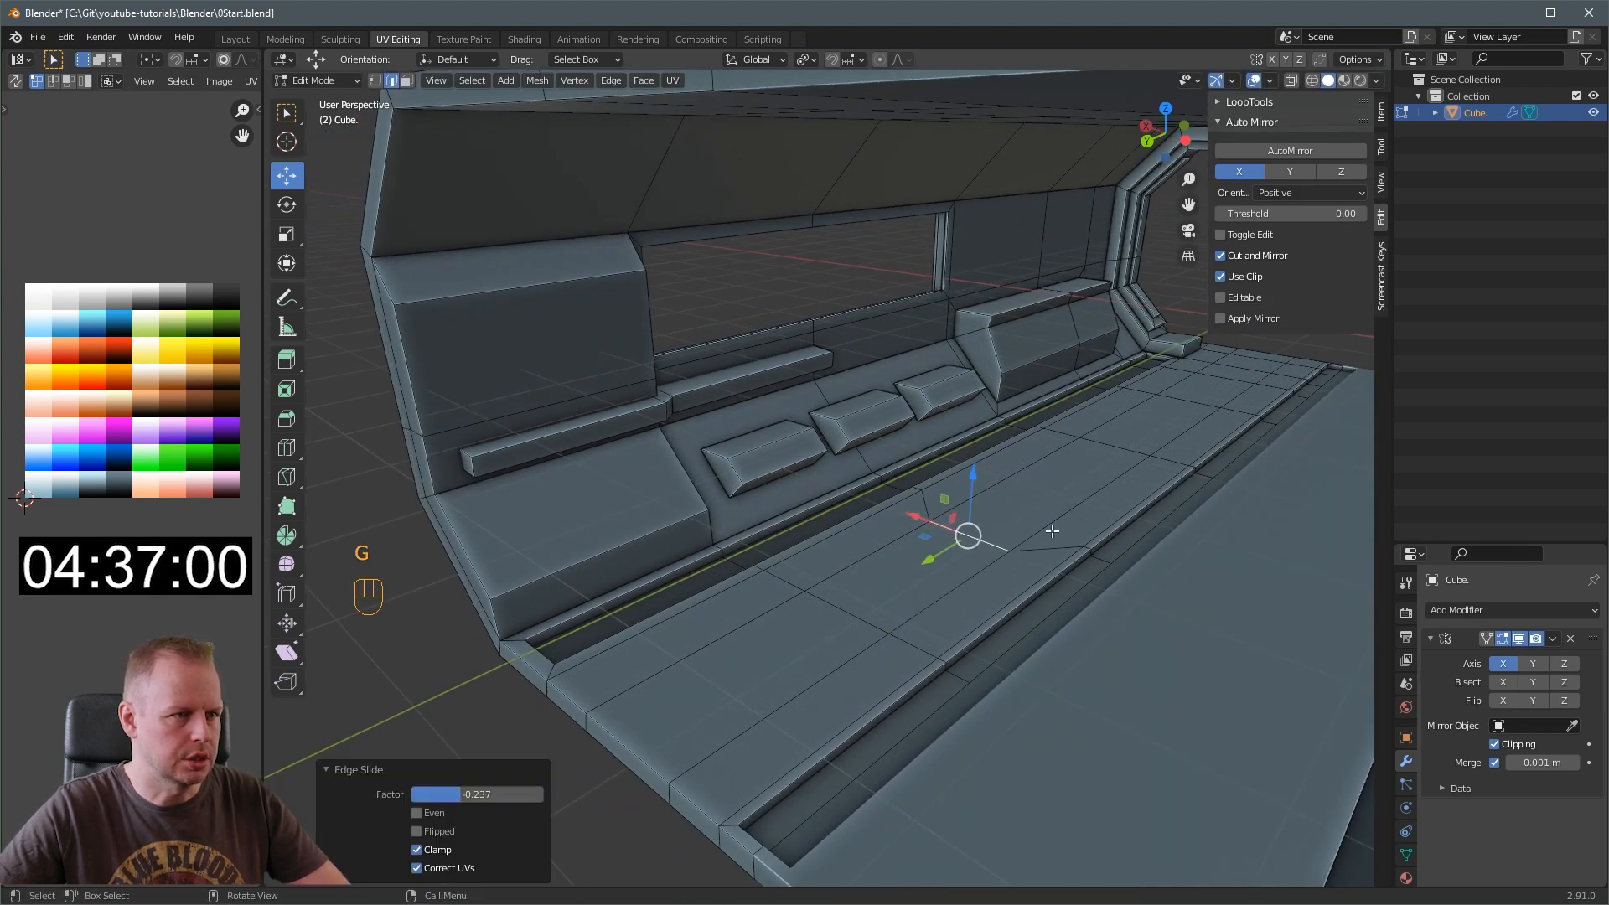
Confirm the channel edge slide and inset the floor faces for recessed panels
{"action": "left_click", "coordinate": [1043, 480]}
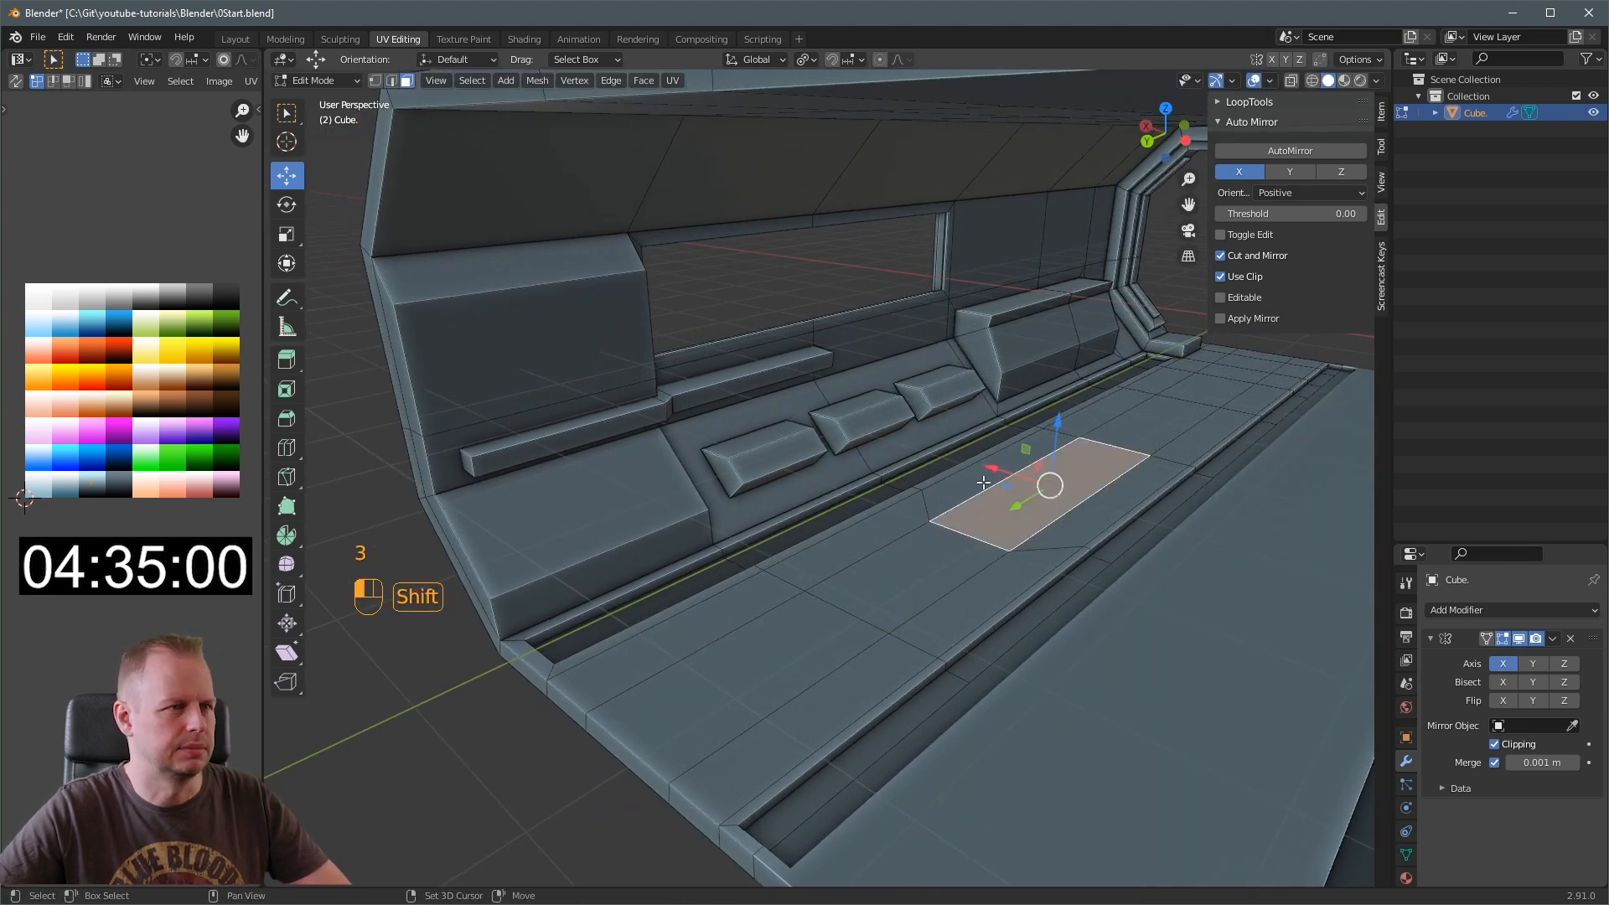
{"action": "key", "text": "i"}
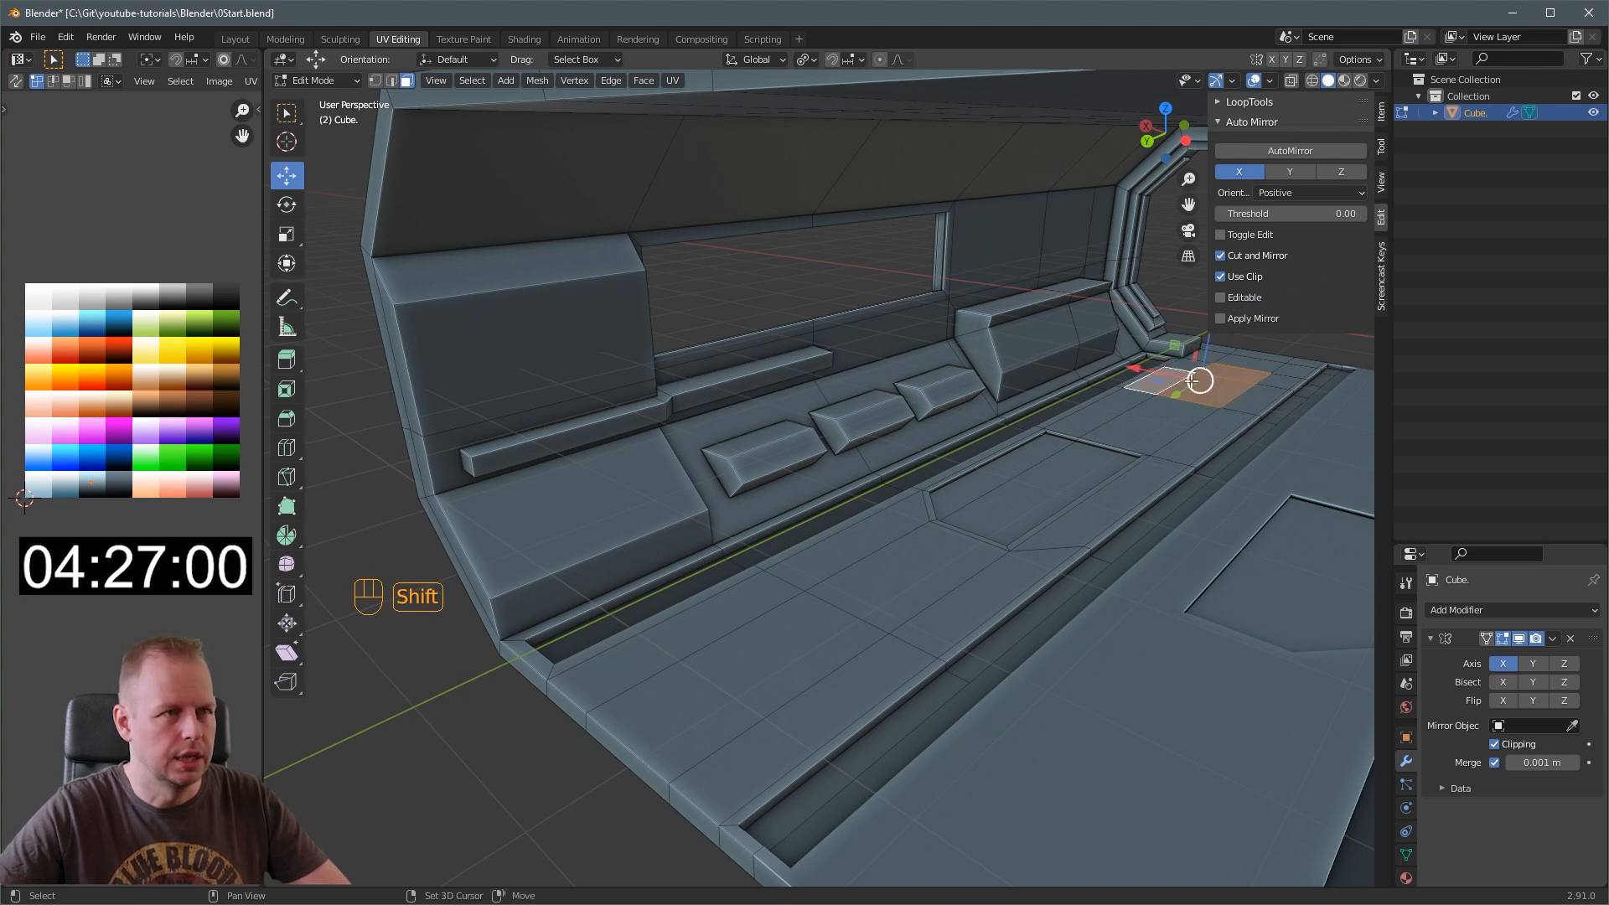
{"action": "key", "text": "i"}
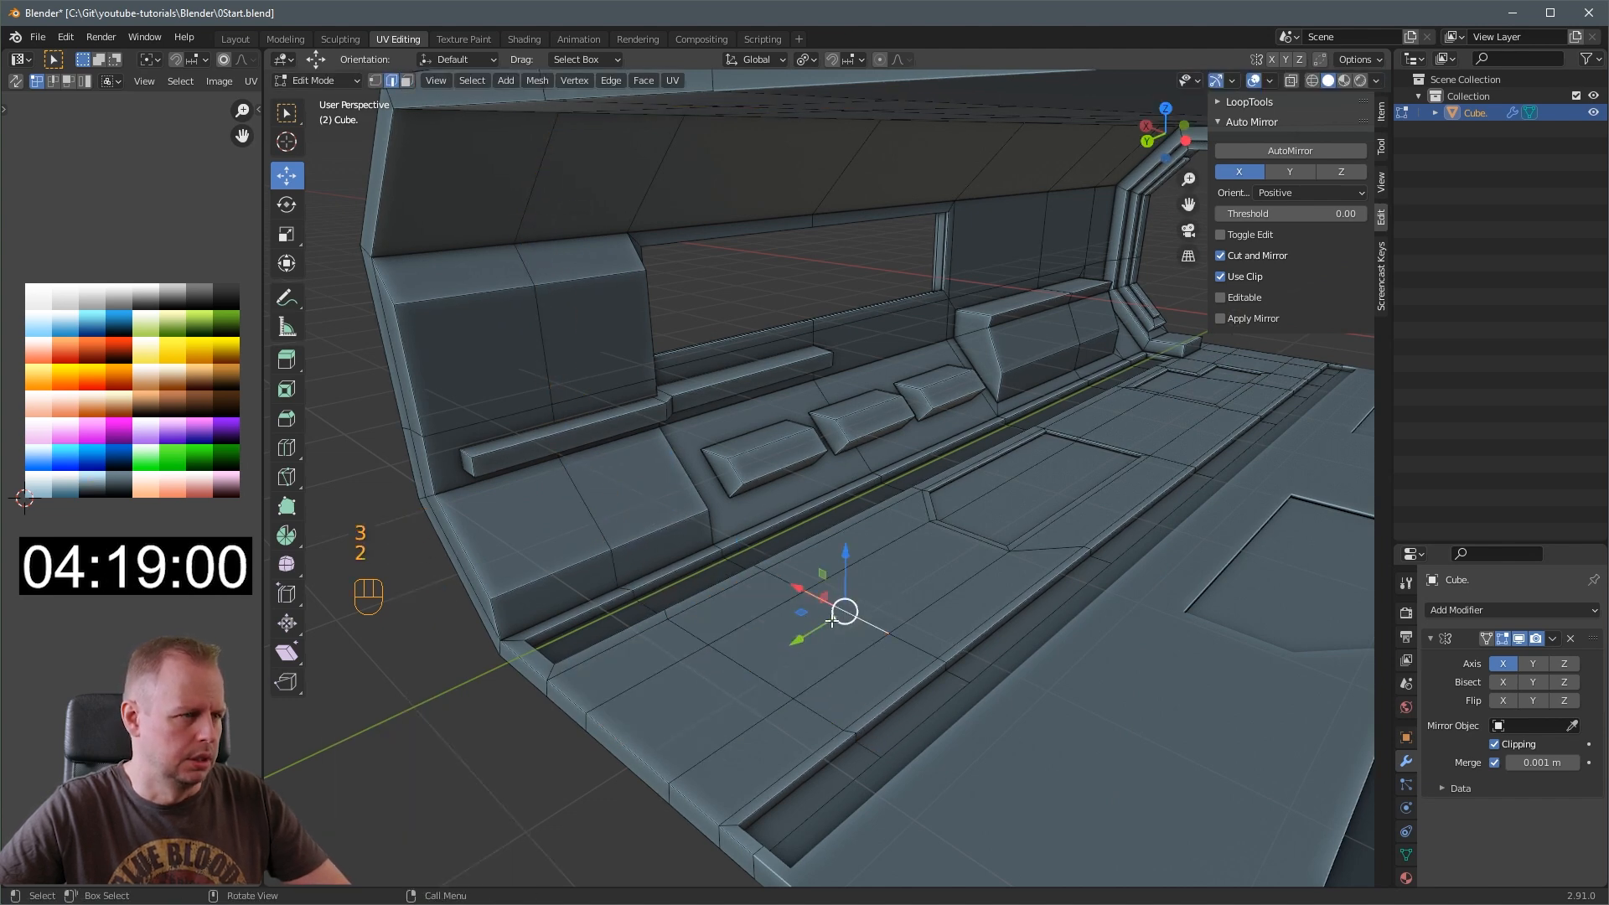
Add two floor loop cuts, sink the panels down and extrude a wall block beside the frame
{"action": "key", "text": "Ctrl+R"}
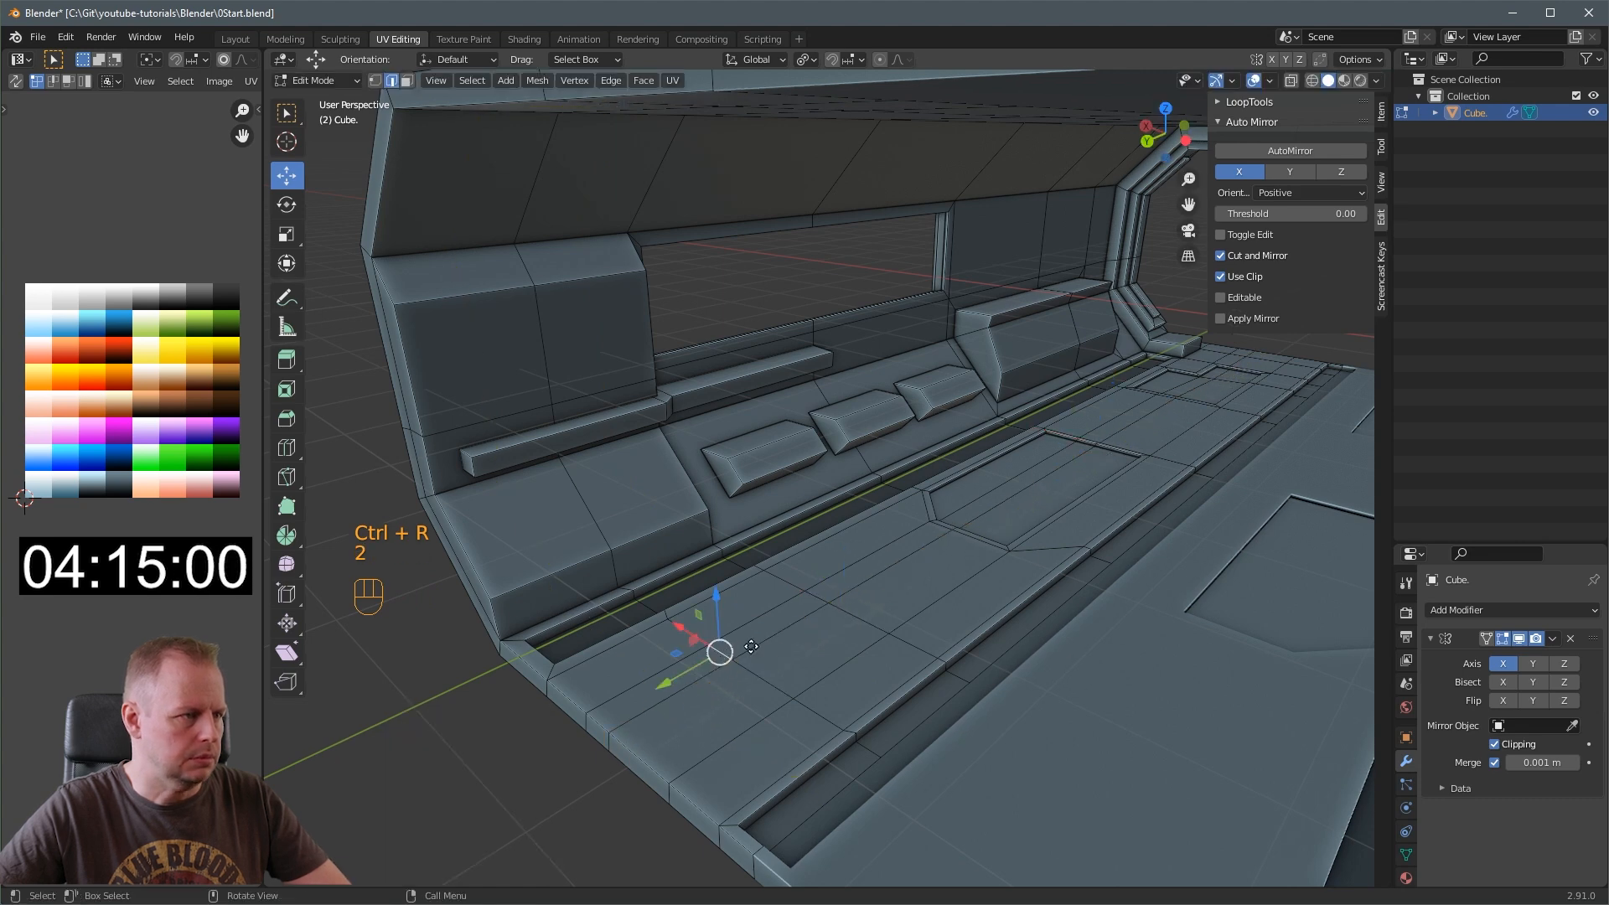
{"action": "key", "text": "g"}
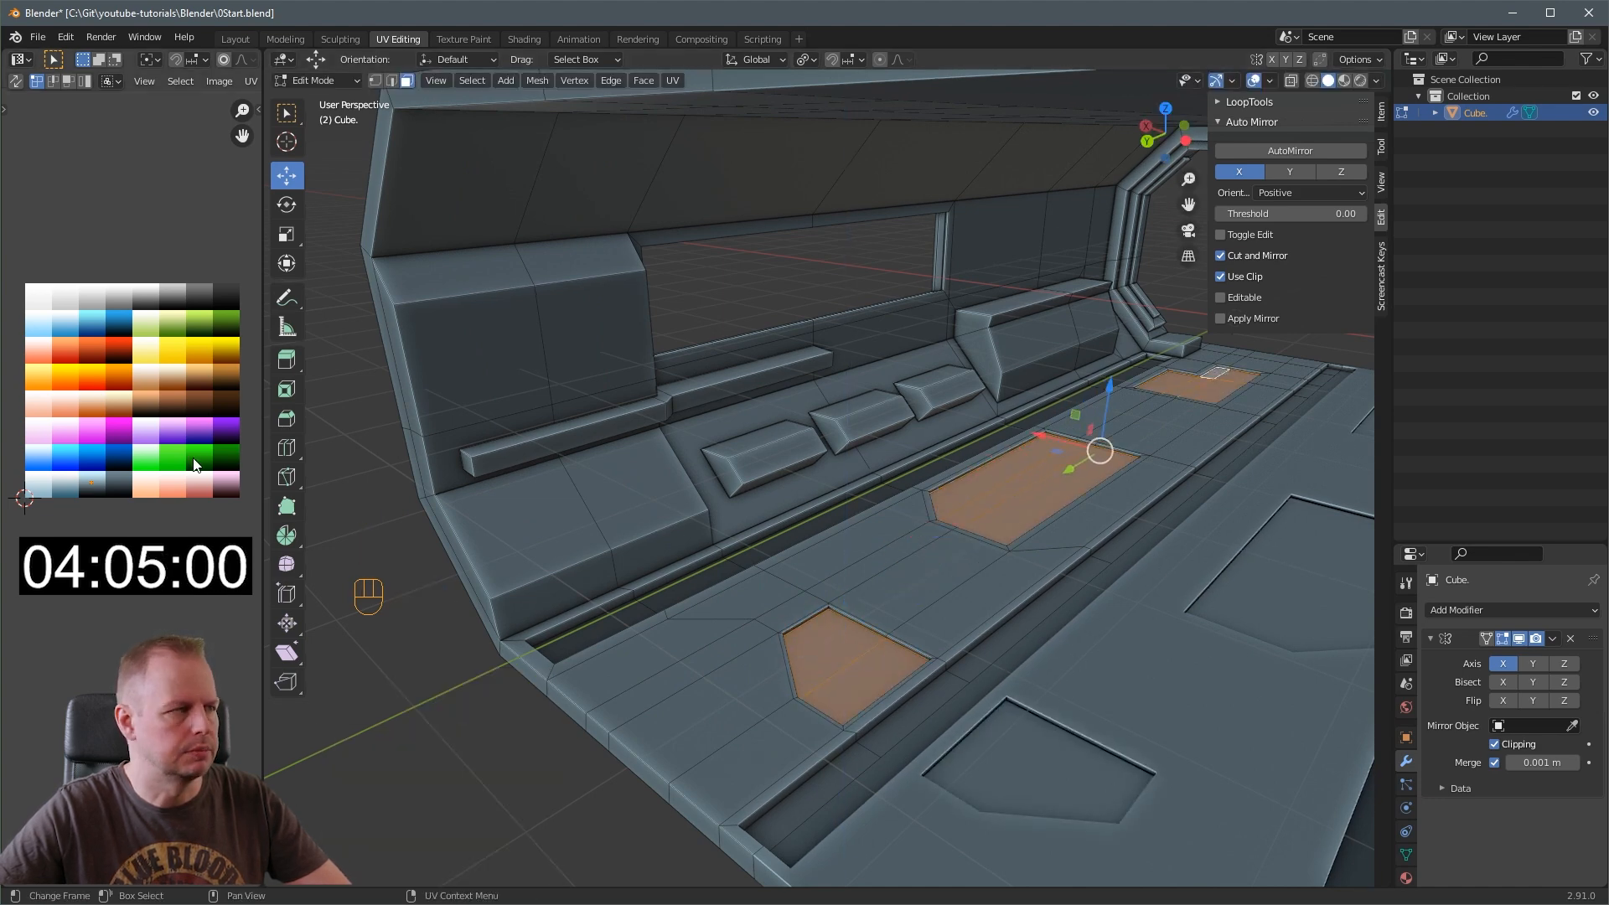
{"action": "key", "text": "g"}
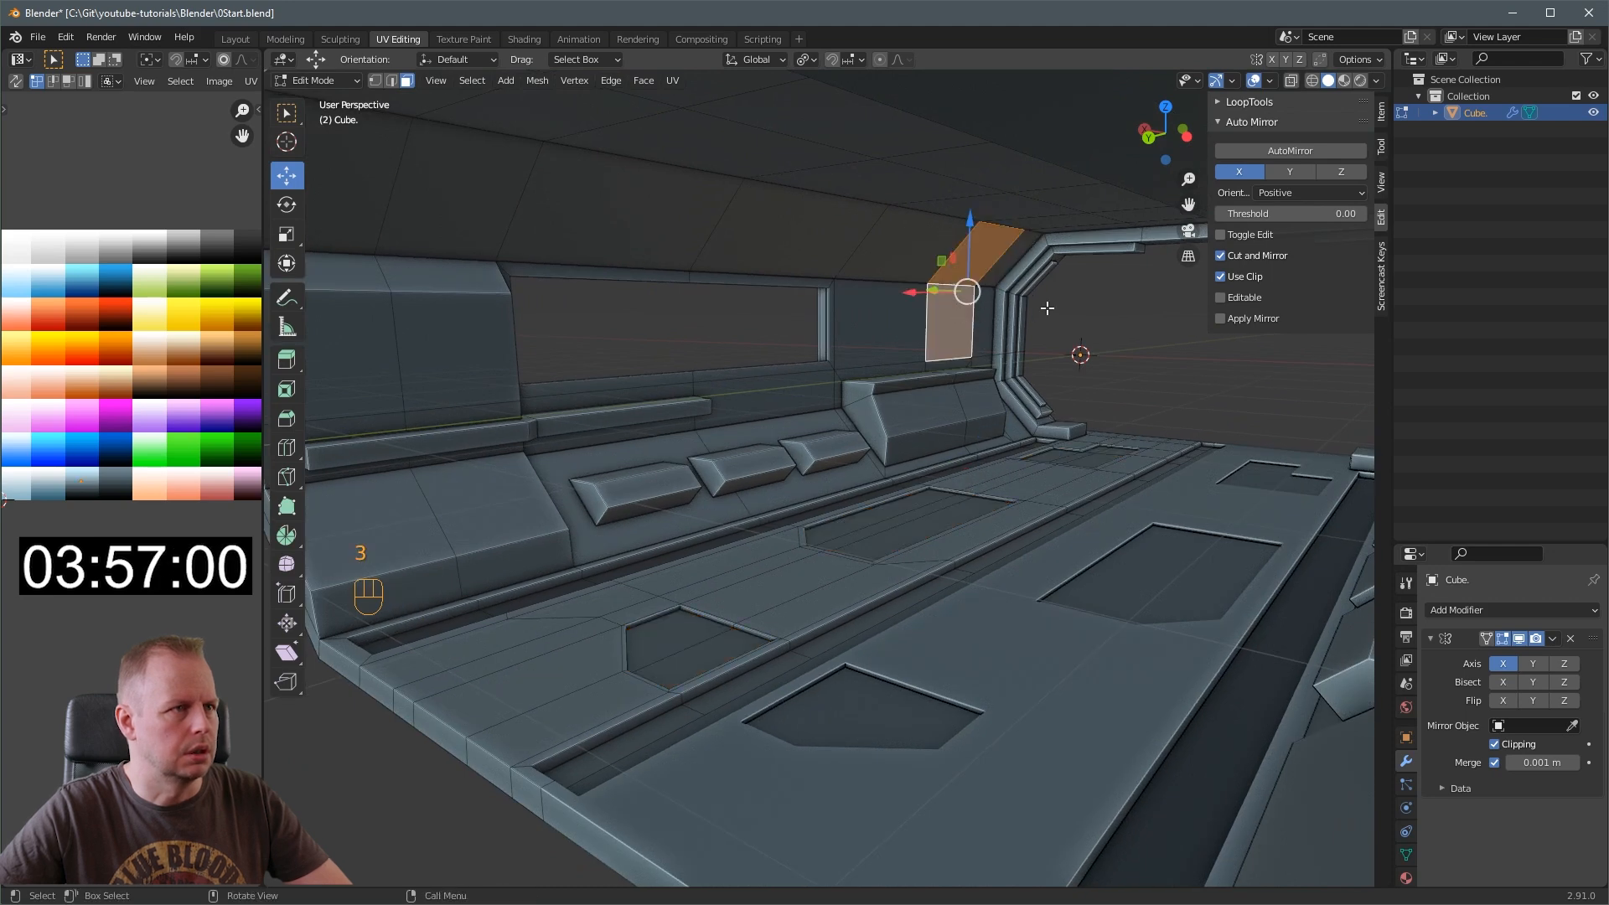
{"action": "key", "text": "E"}
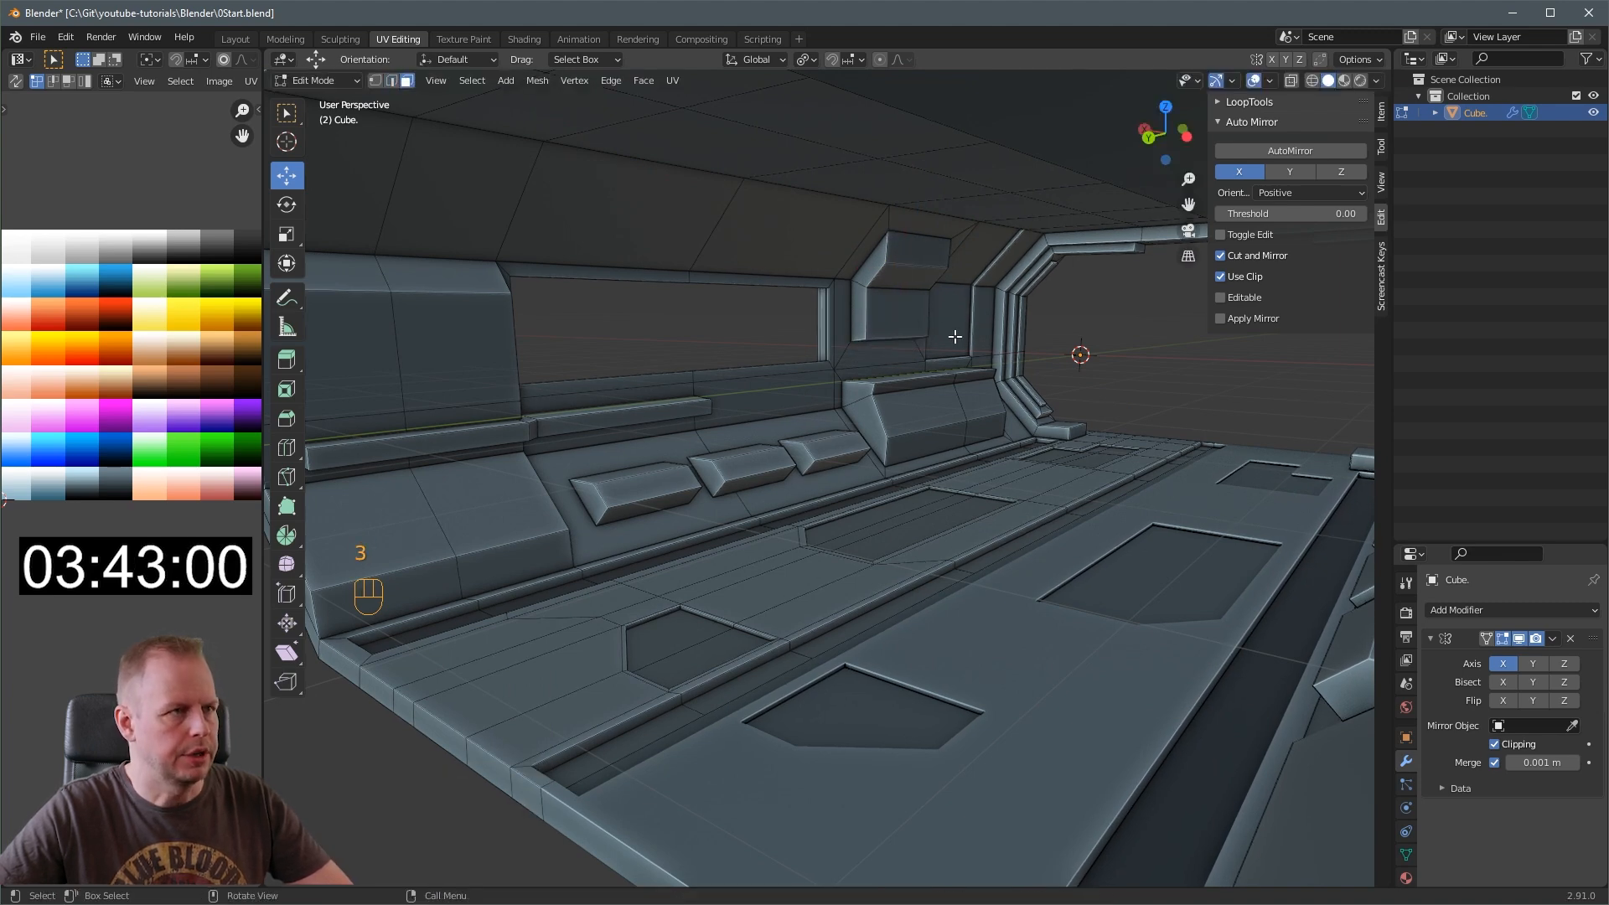
Inset a ceiling face and extrude a small block hanging down from the panel
{"action": "key", "text": "g"}
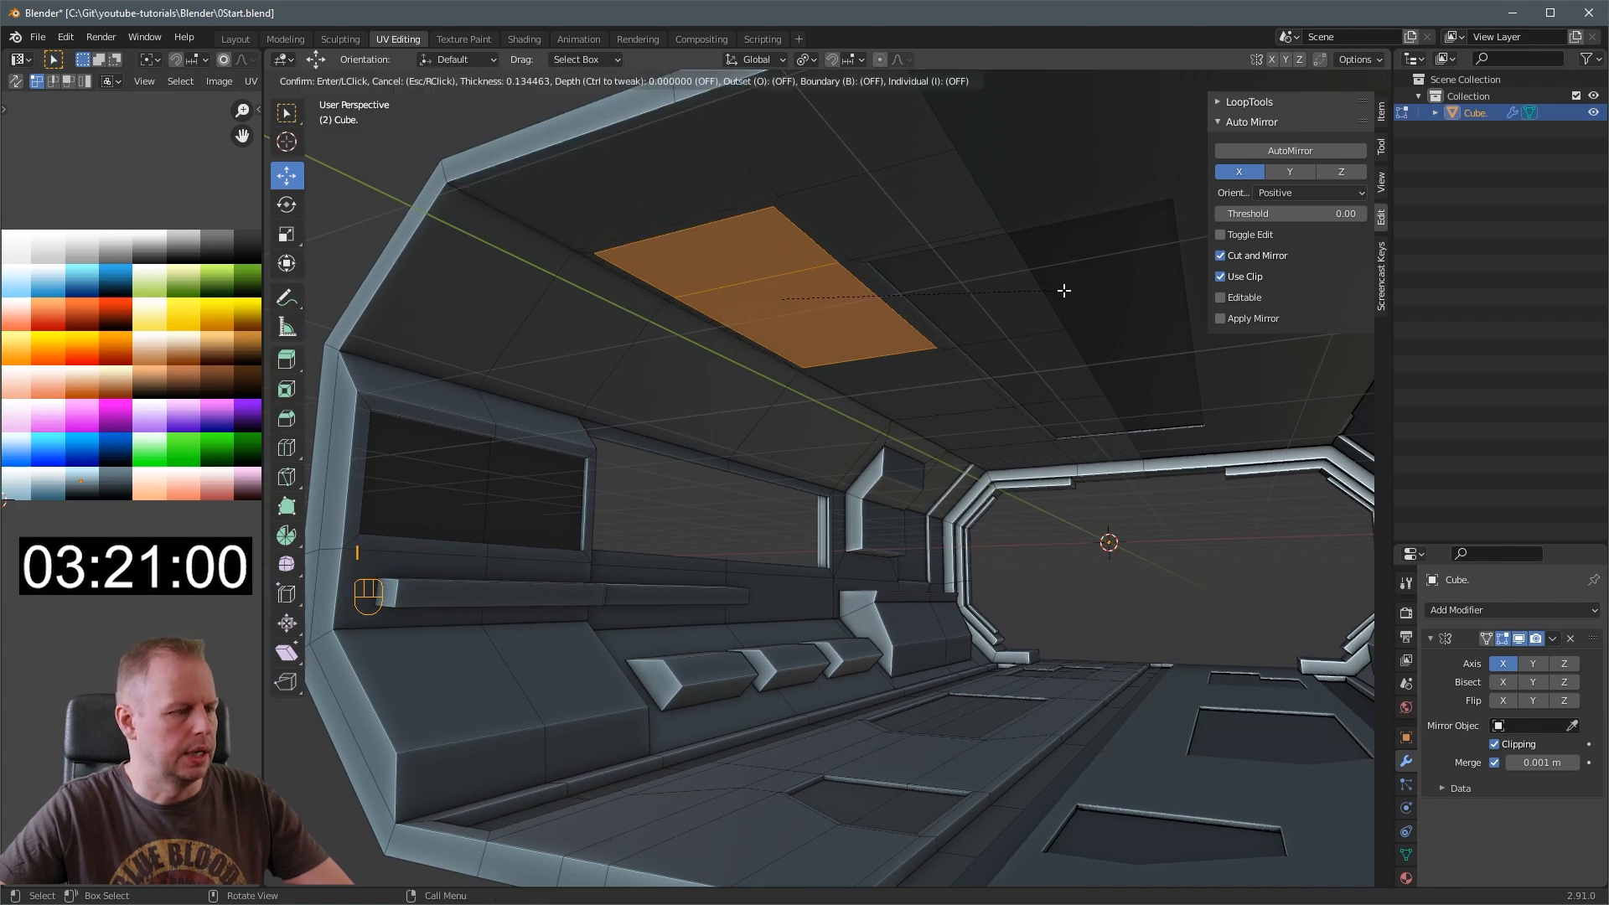
{"action": "left_click", "coordinate": [1063, 292]}
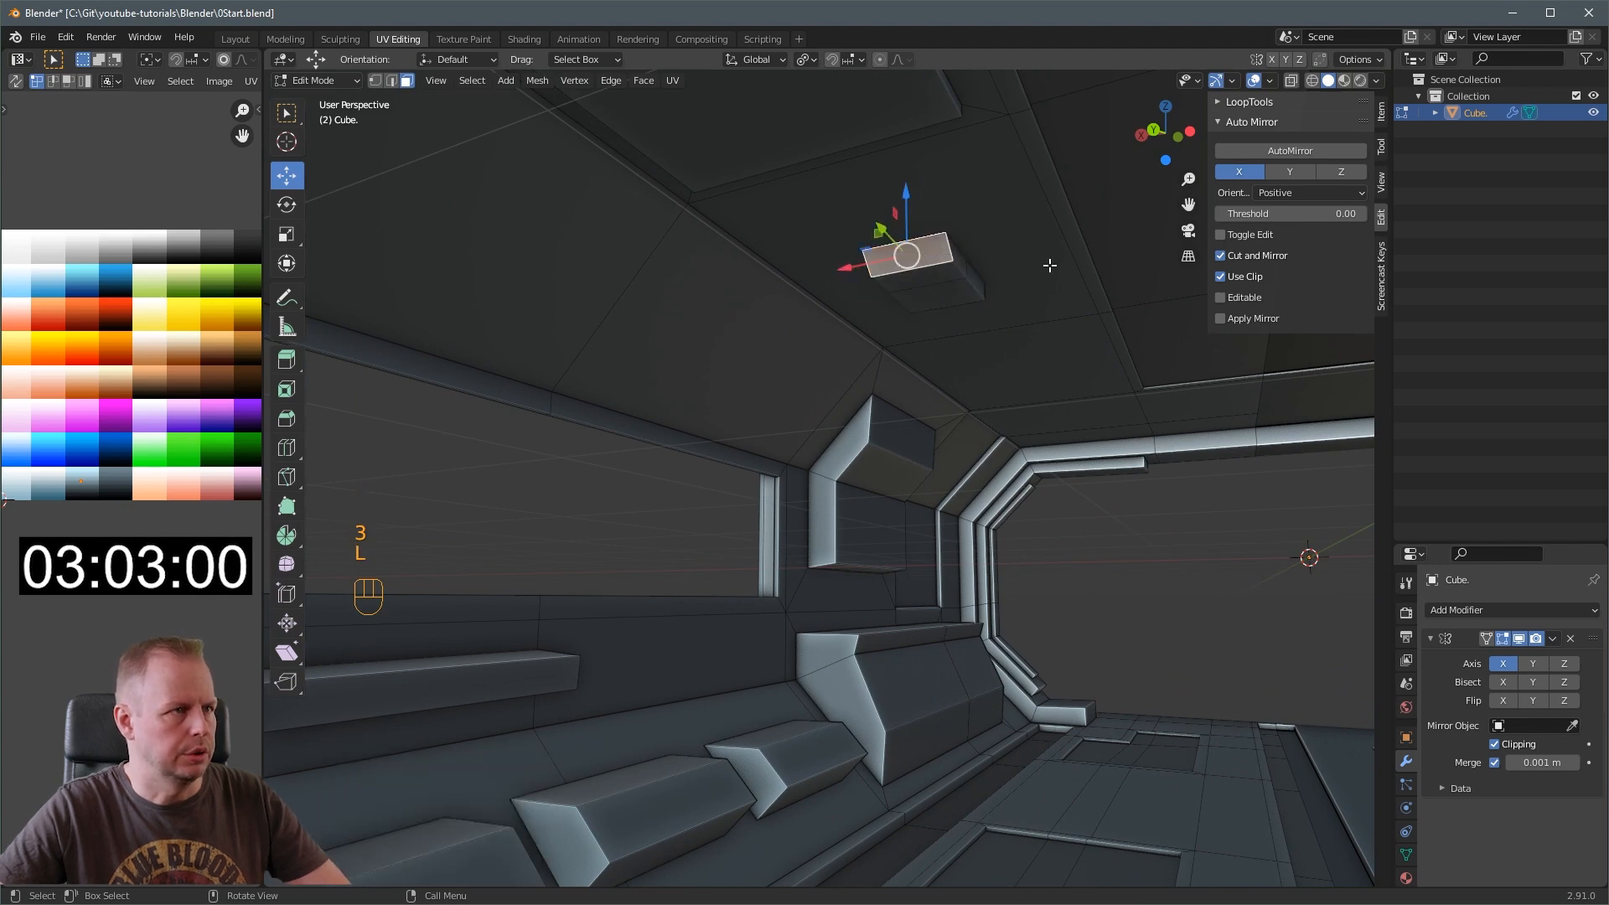
Inset and extrude a small ceiling box fixture, then duplicate it in a row toward the door frame
{"action": "key", "text": "e"}
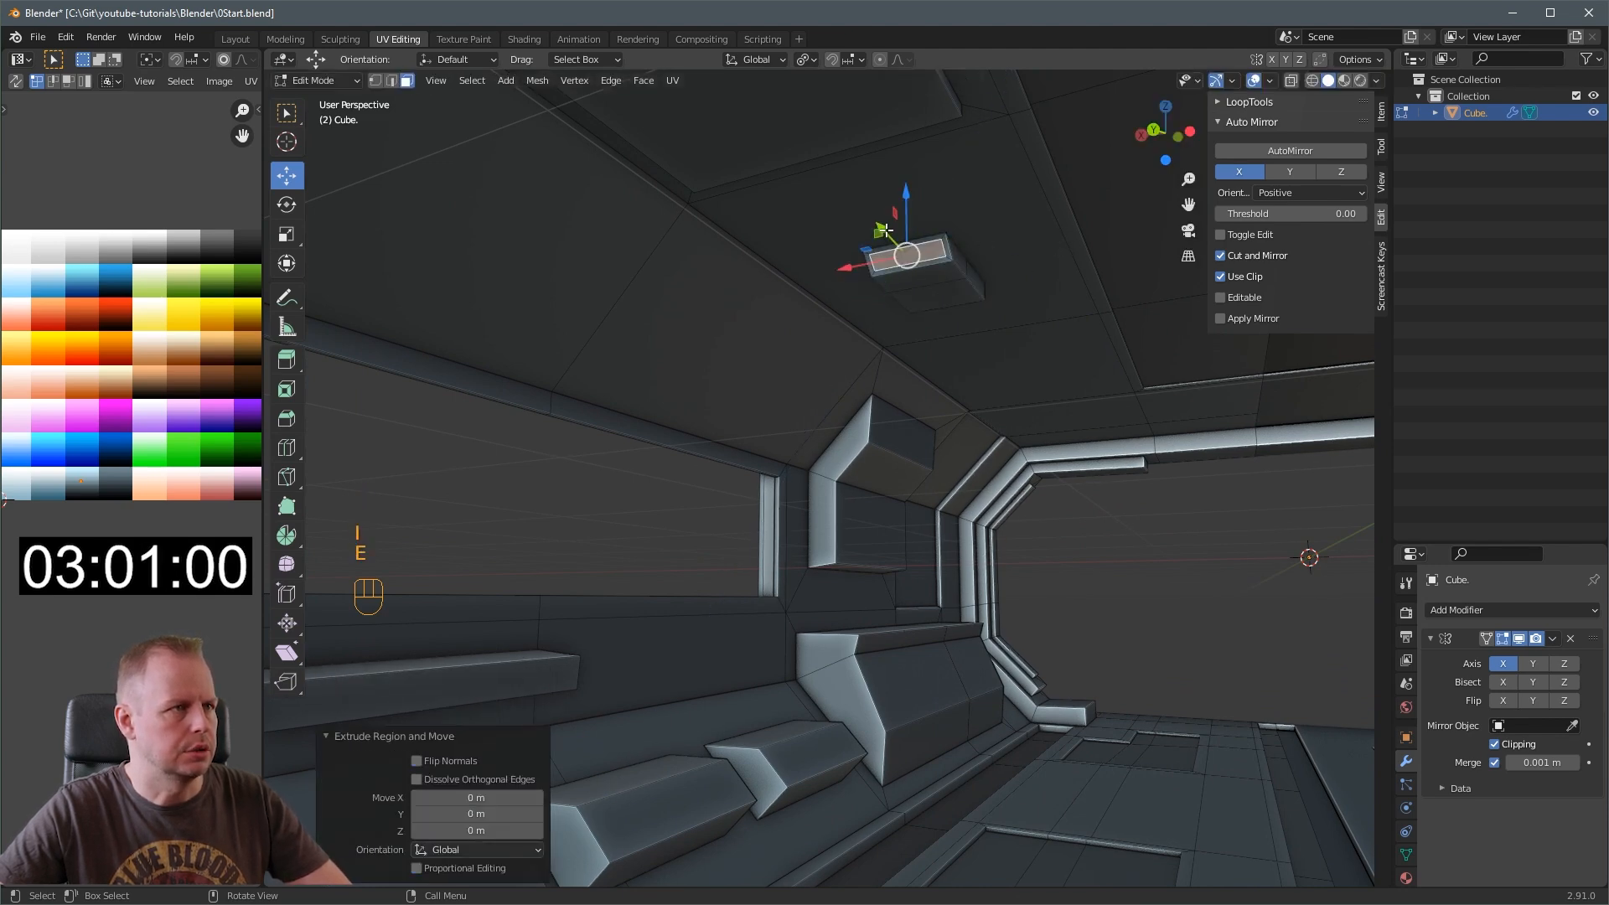
{"action": "key", "text": "l"}
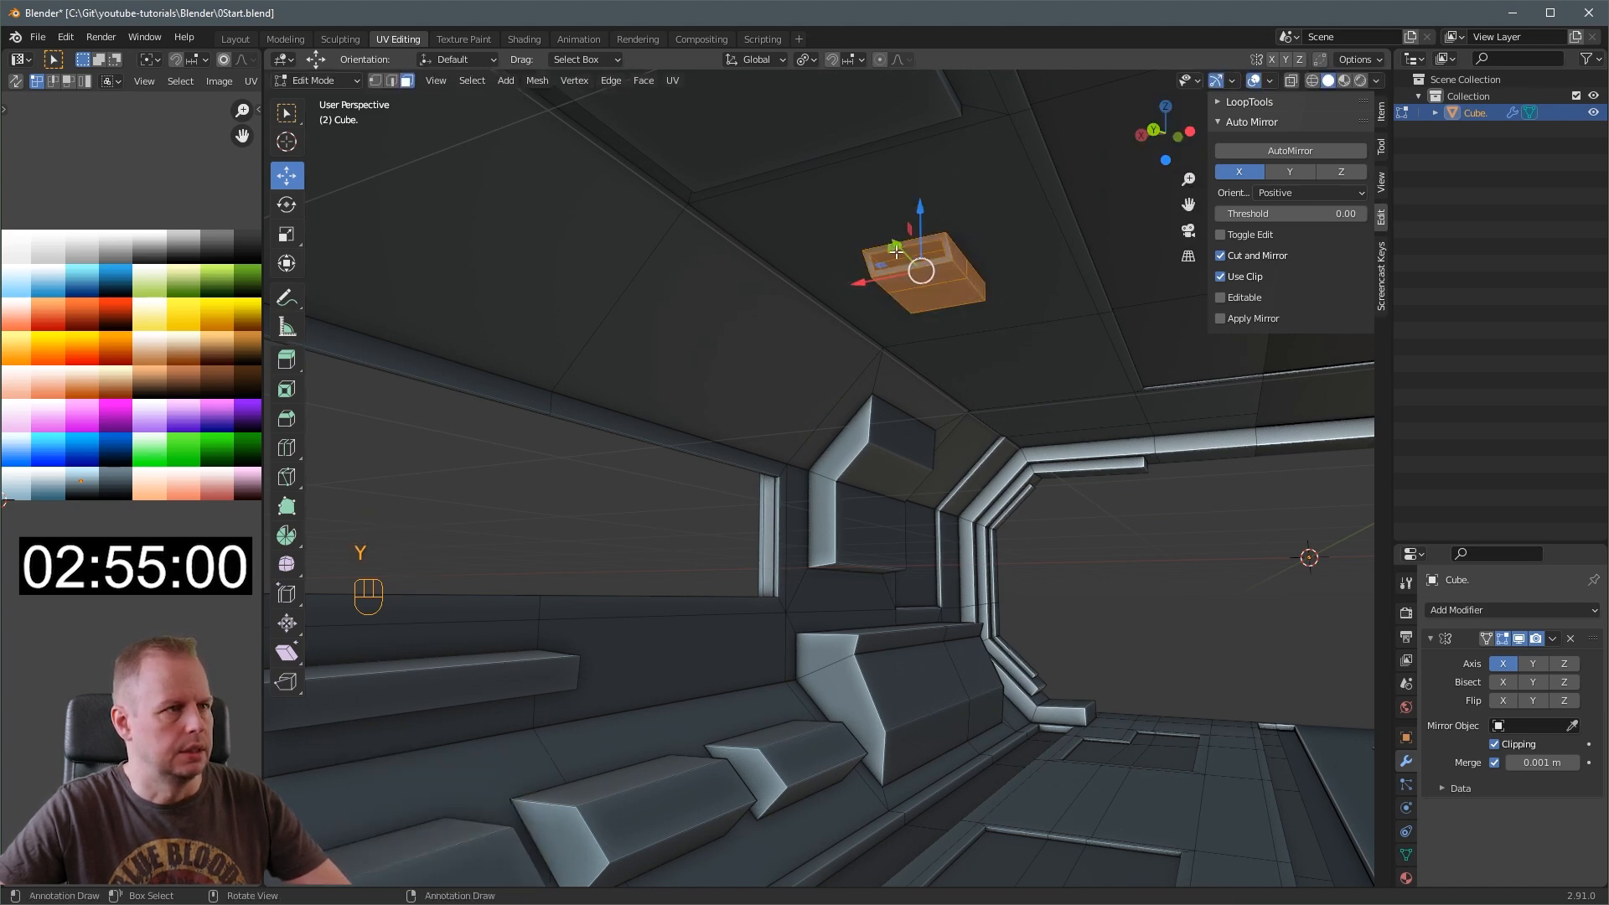
{"action": "left_click_drag", "start_coordinate": [919, 246], "coordinate": [939, 364]}
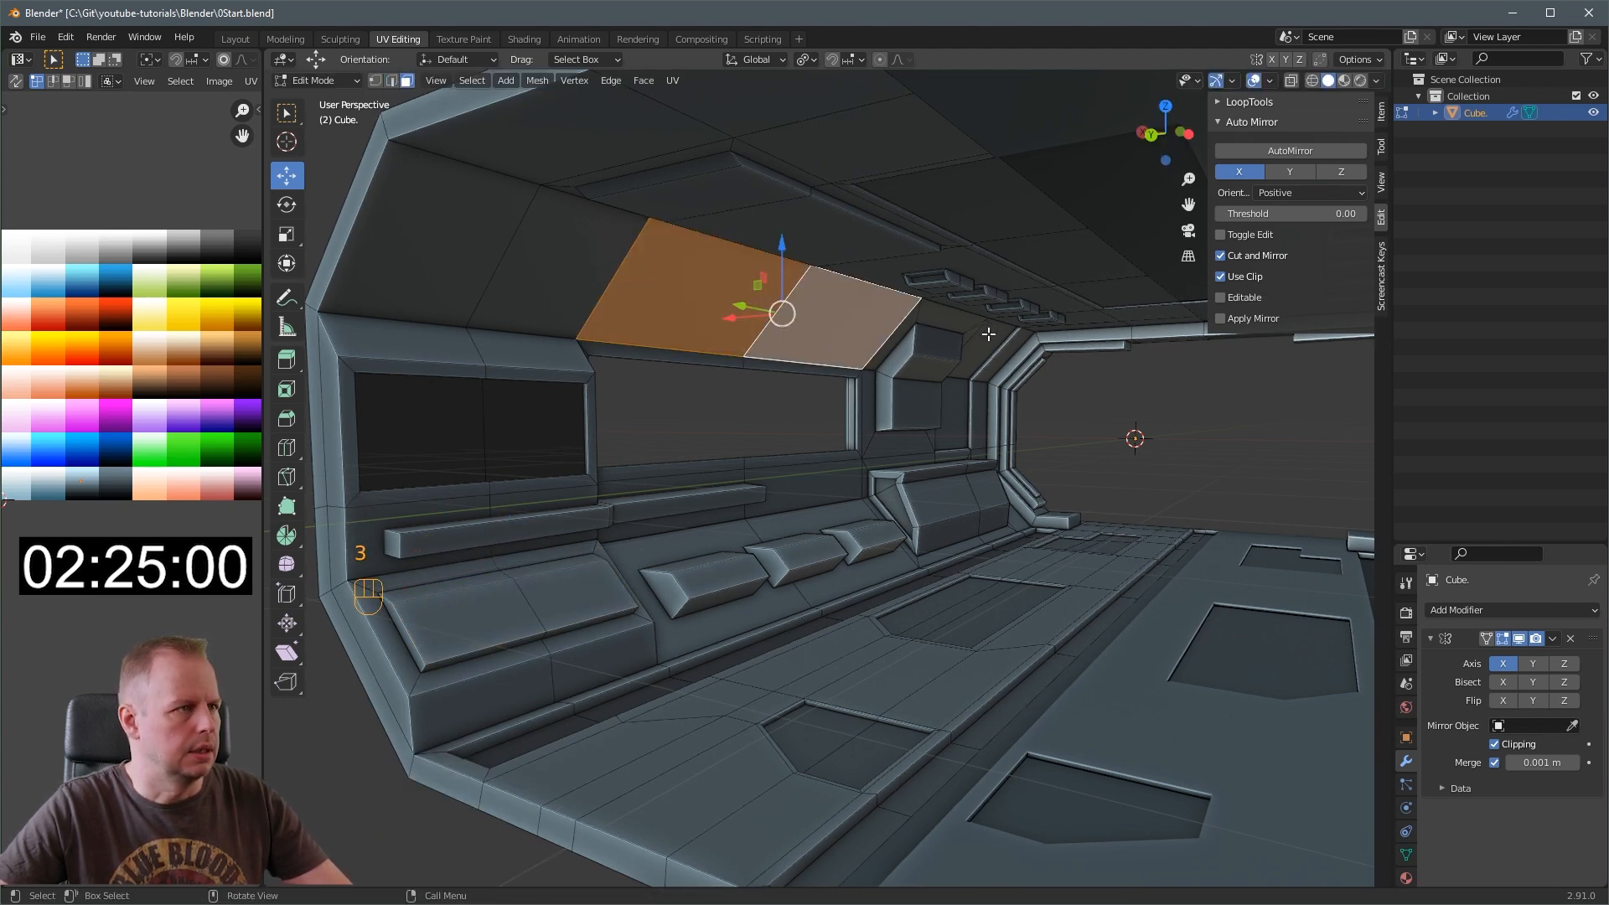
Inset and extrude the long ceiling faces into raised panel strips beside the fixture row
{"action": "key", "text": "i"}
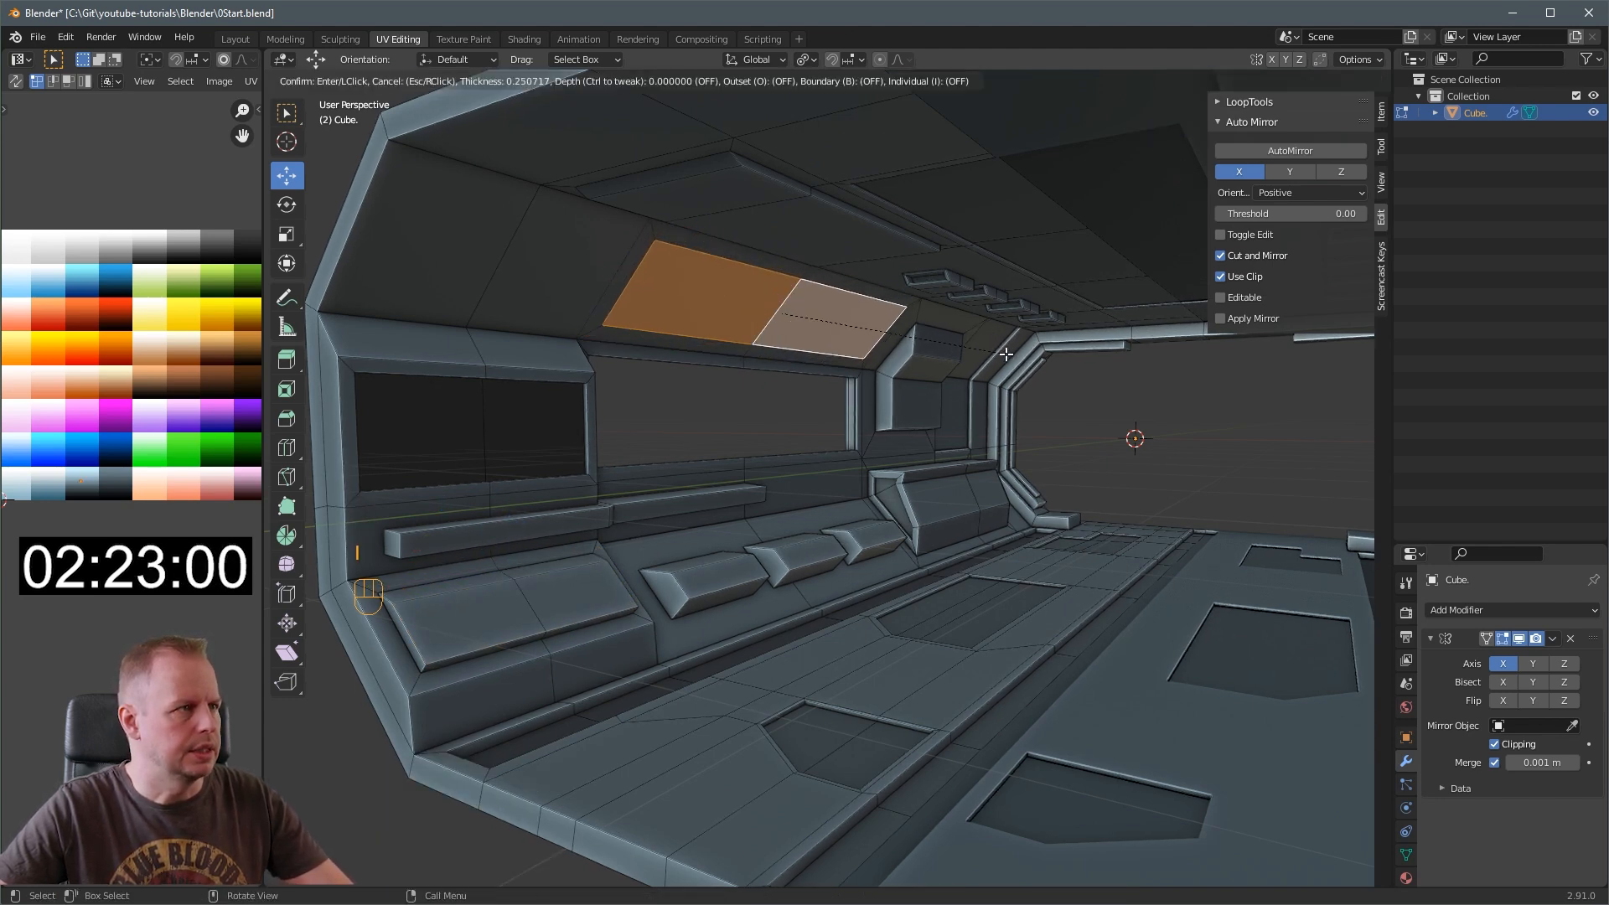
{"action": "key", "text": "E"}
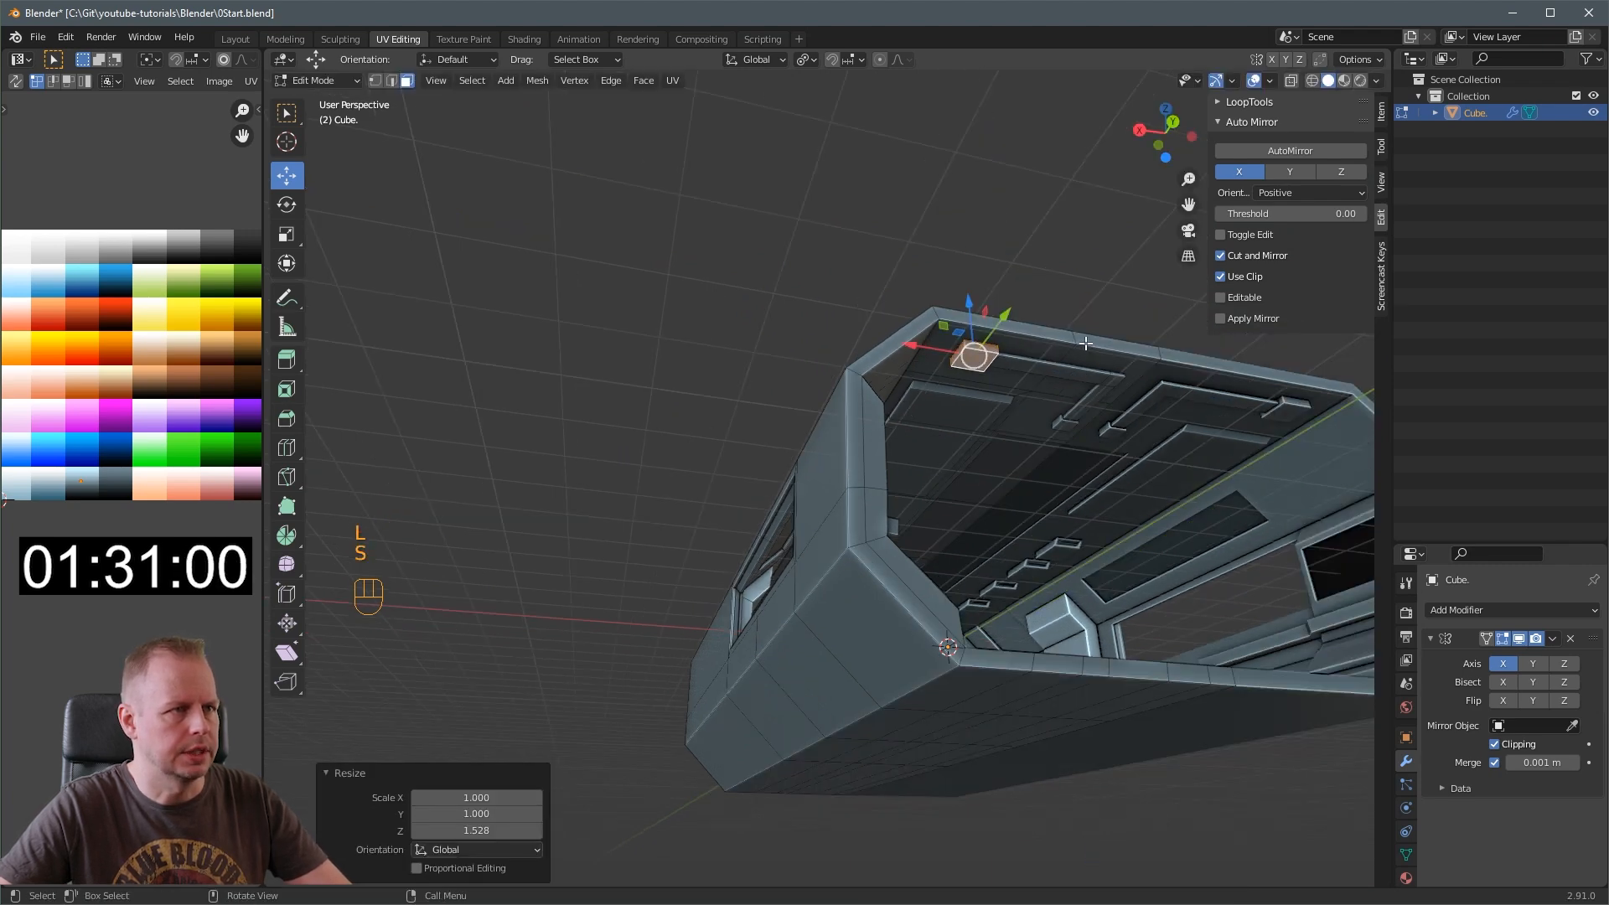
{"action": "key", "text": "Tab"}
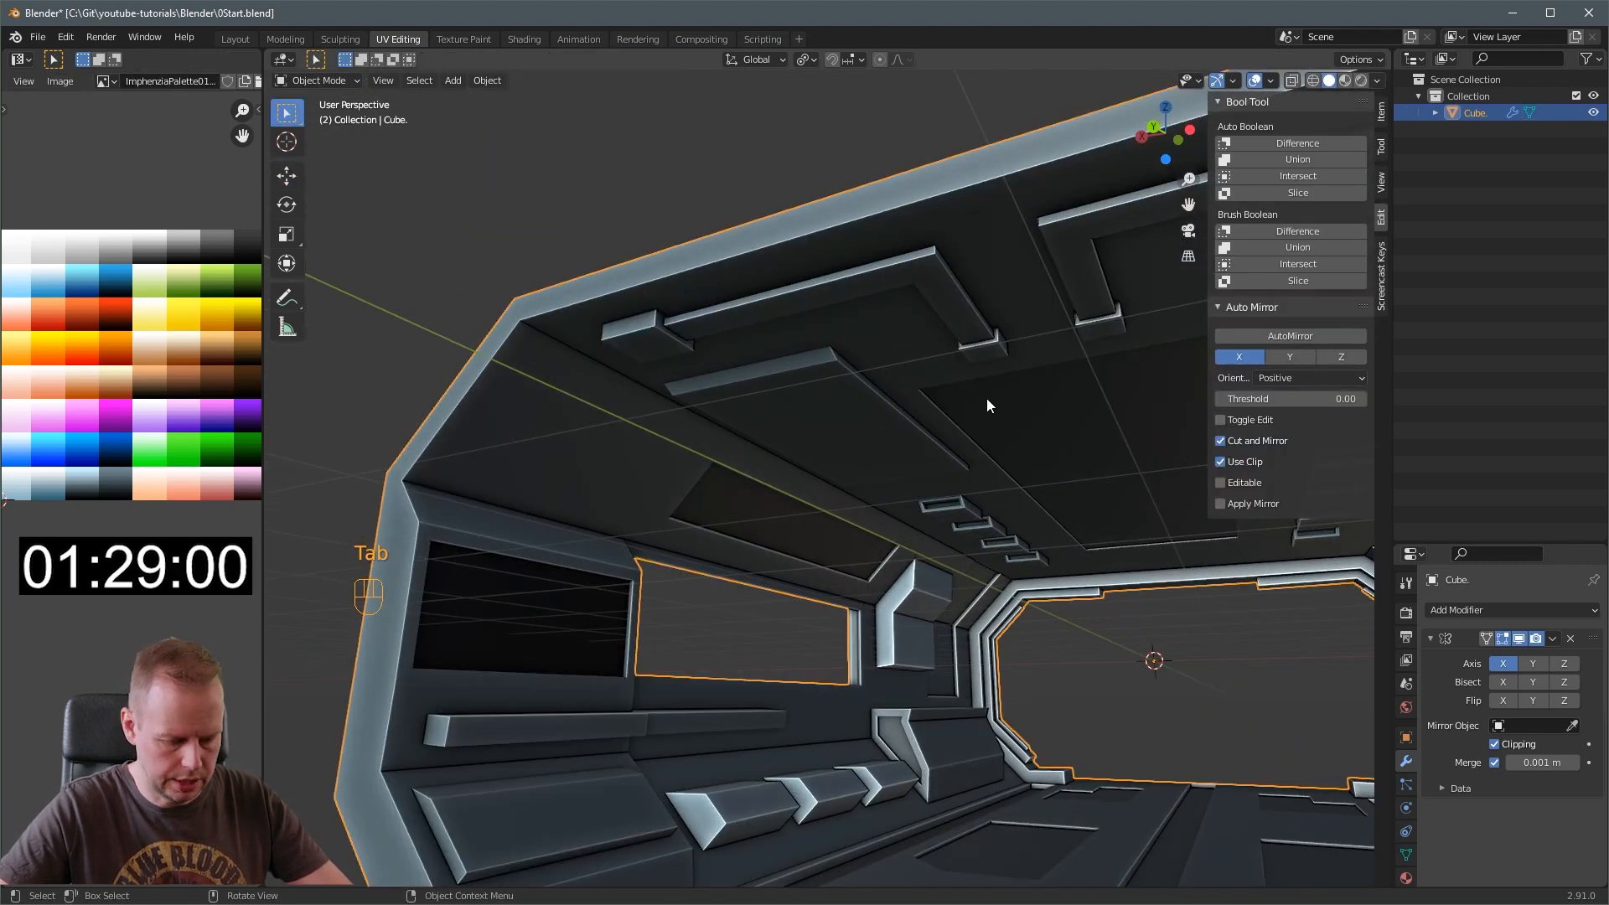
Duplicate a wall face beside the console and scale it down into a small plate
{"action": "key", "text": "Tab"}
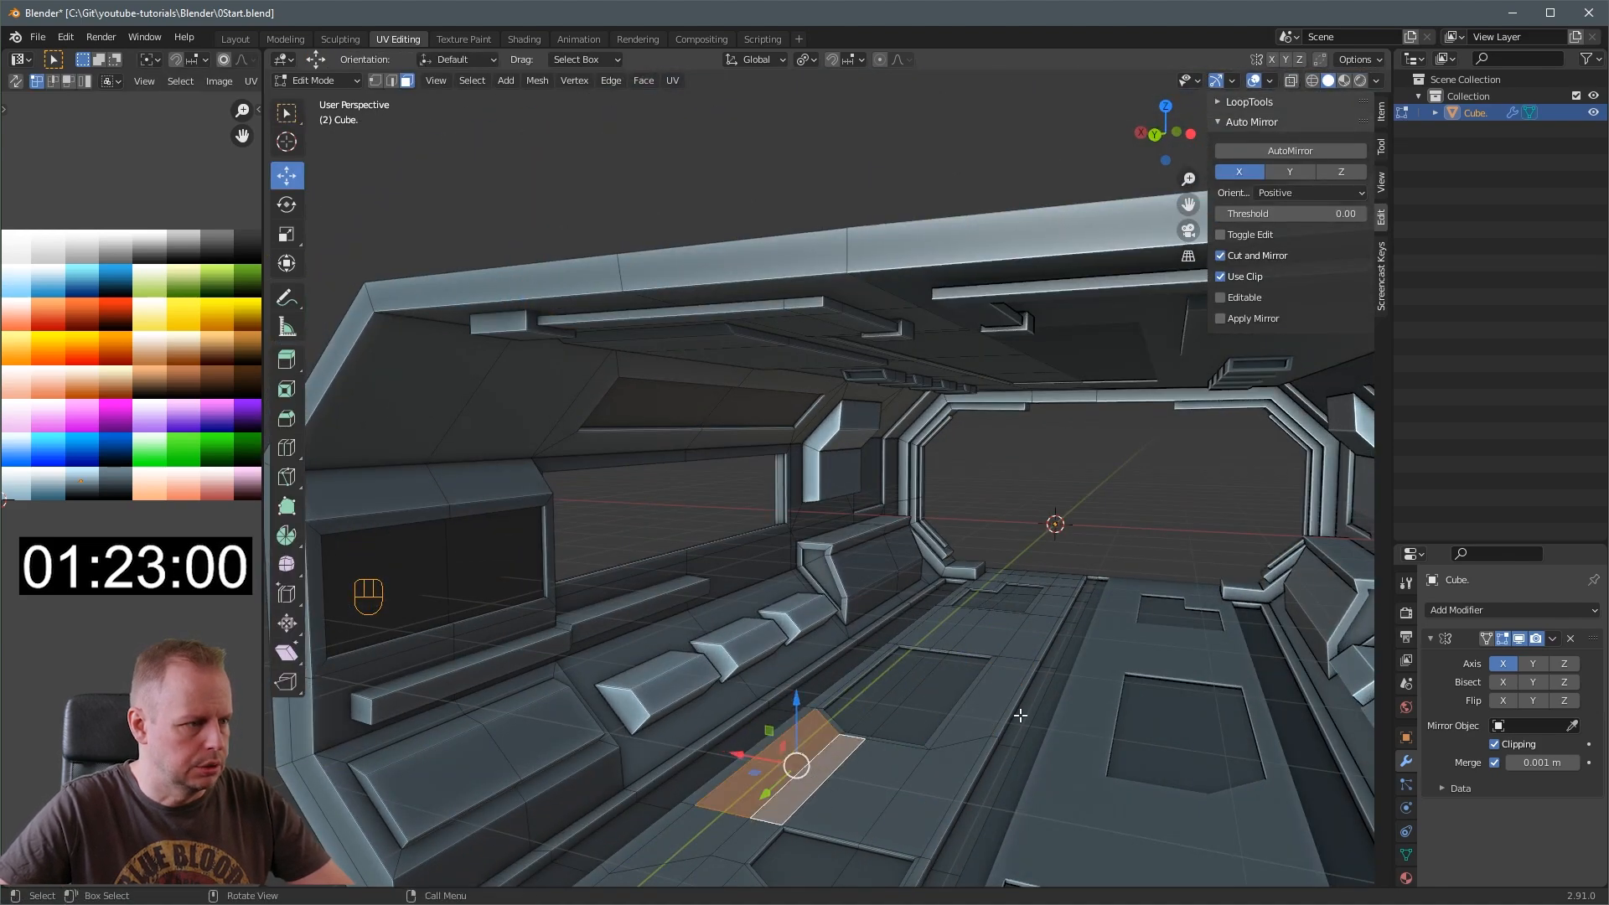
{"action": "key", "text": "i"}
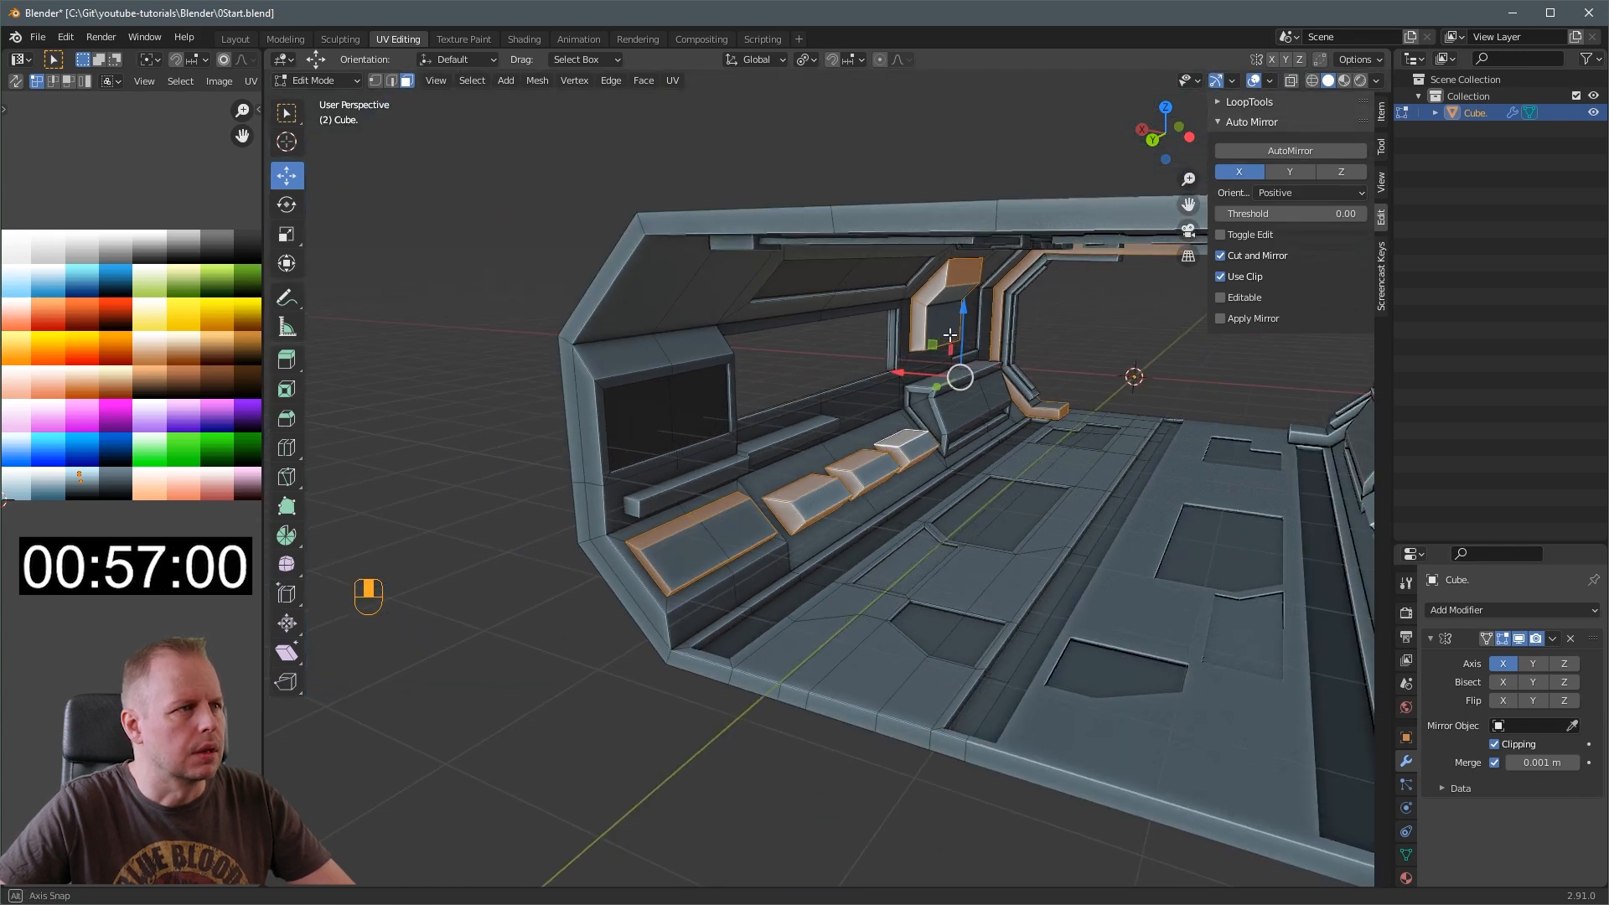
{"action": "key", "text": "g"}
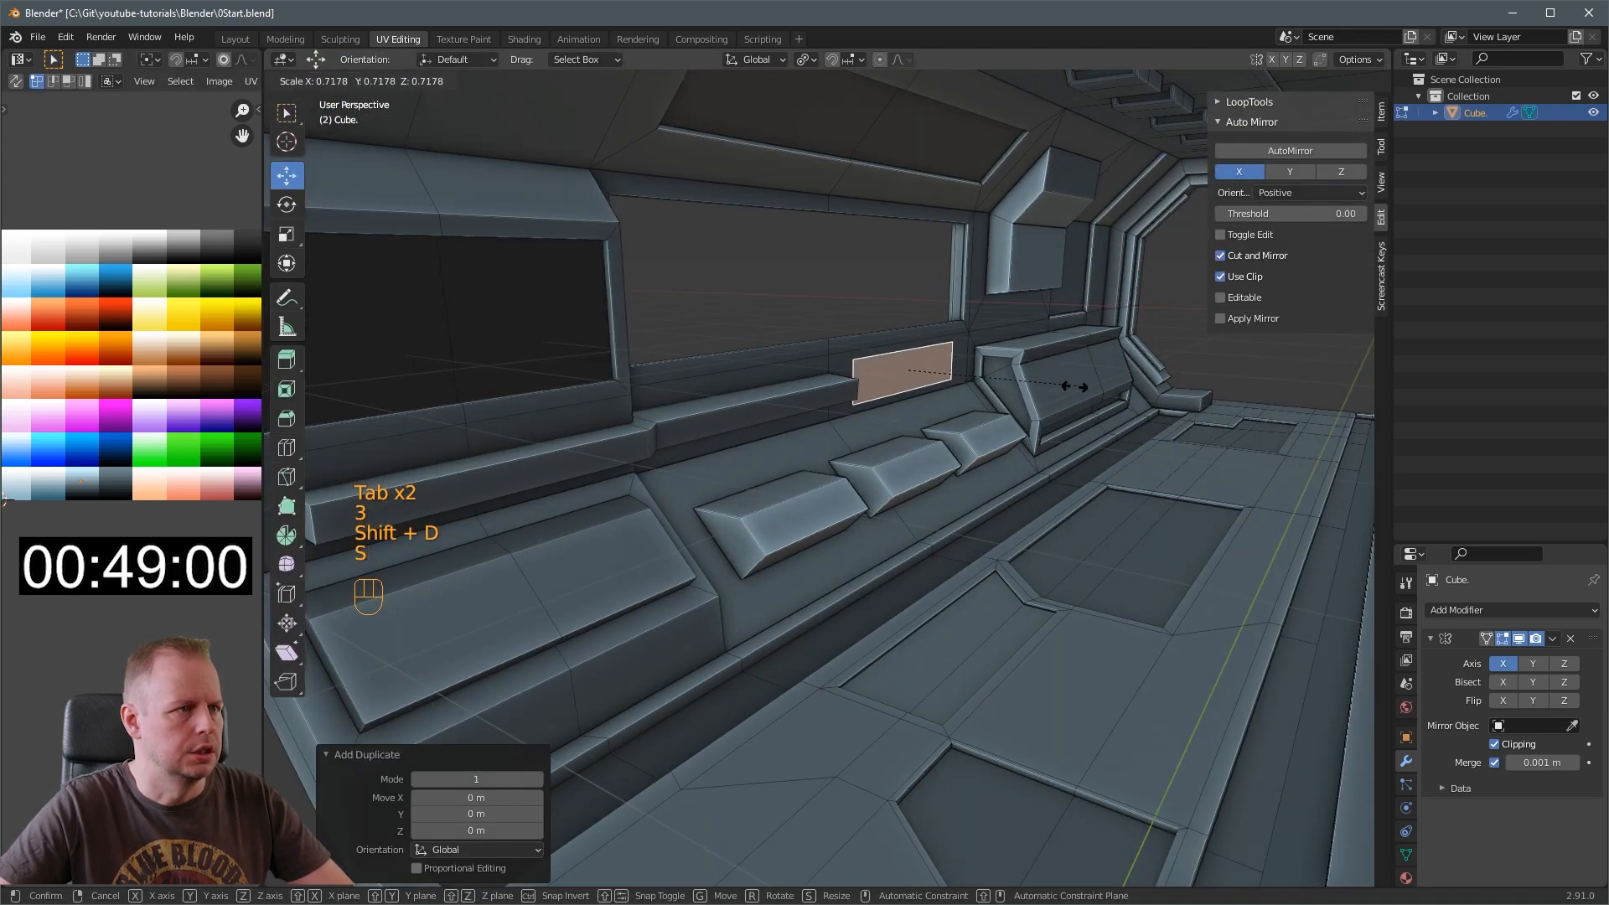
{"action": "key", "text": "S"}
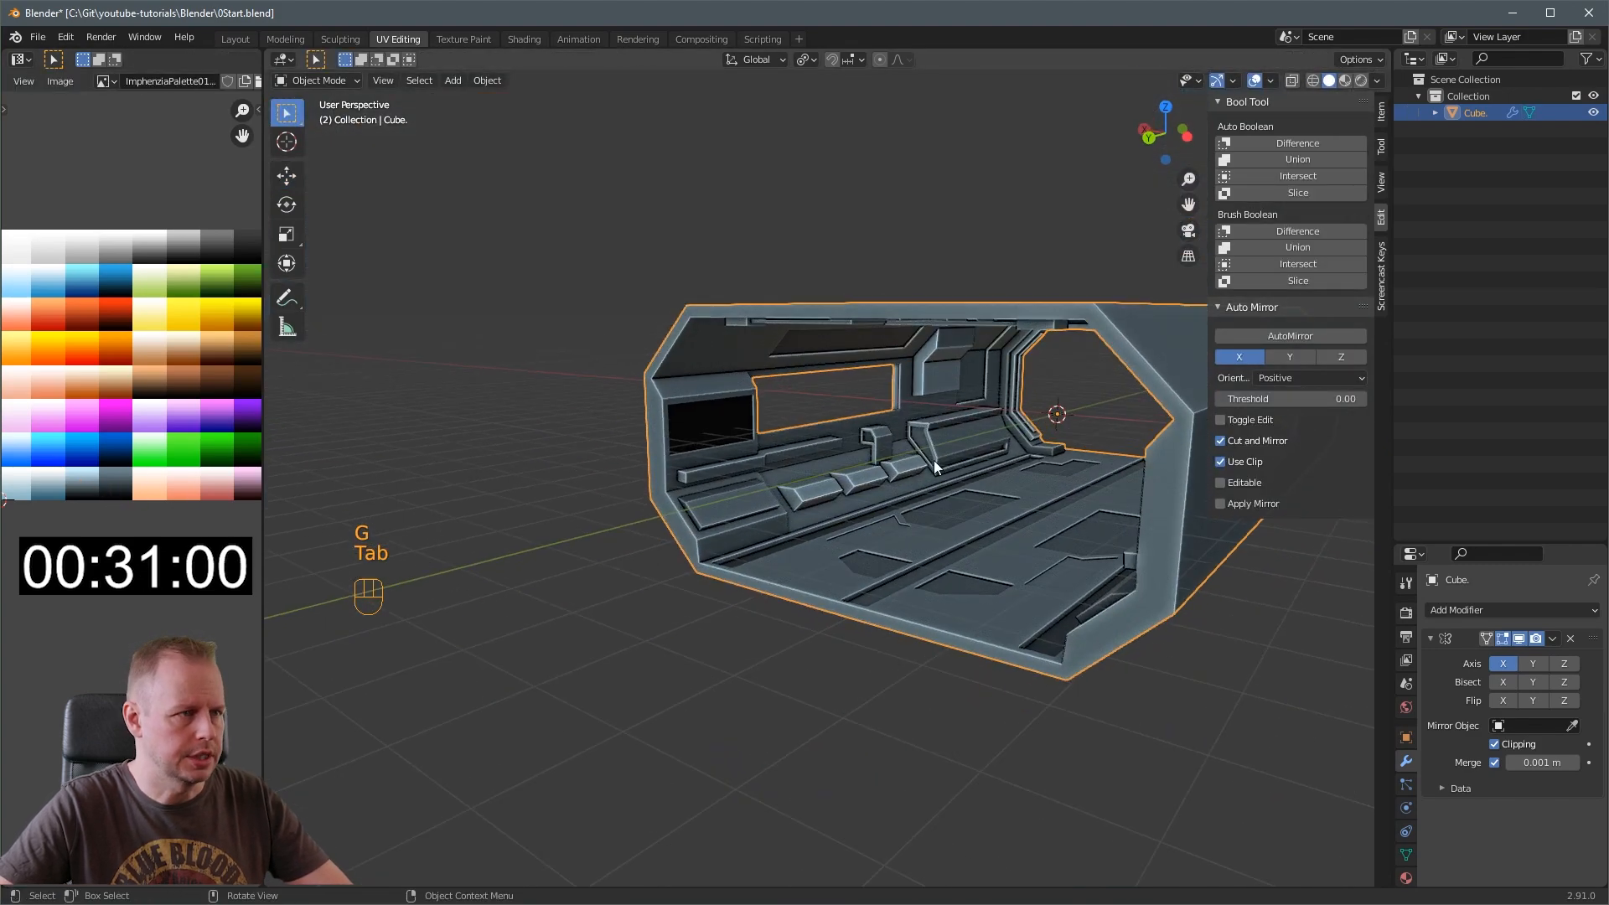
Duplicate the corridor segment along Y, snapping copies end to end into a six-segment hallway
{"action": "key", "text": "KP_7"}
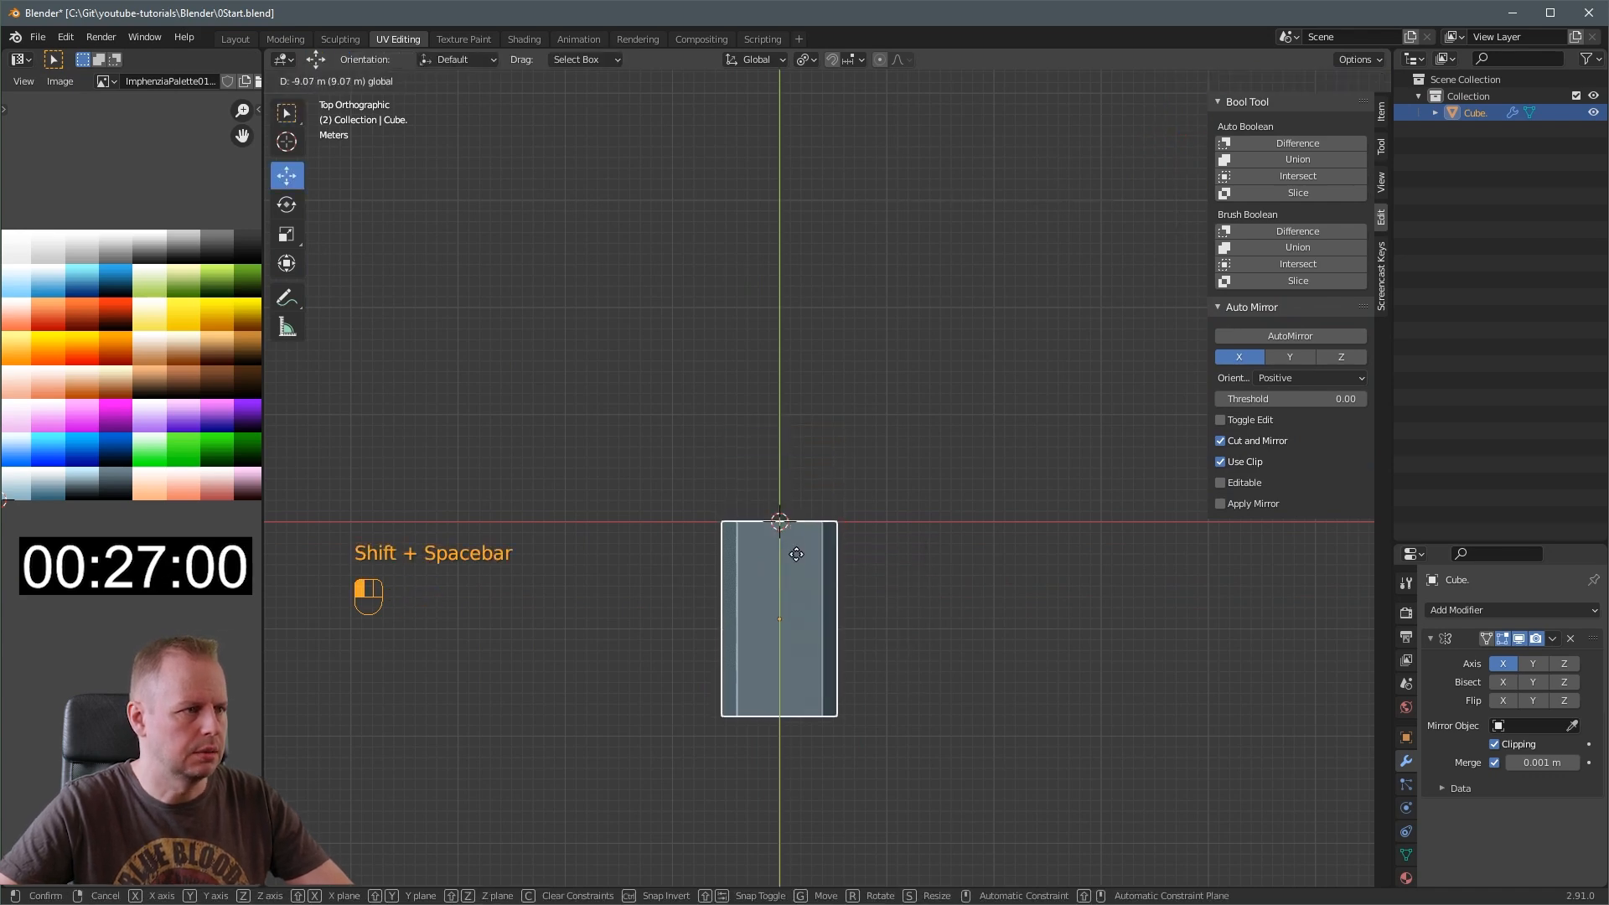
{"action": "key", "text": "Tab"}
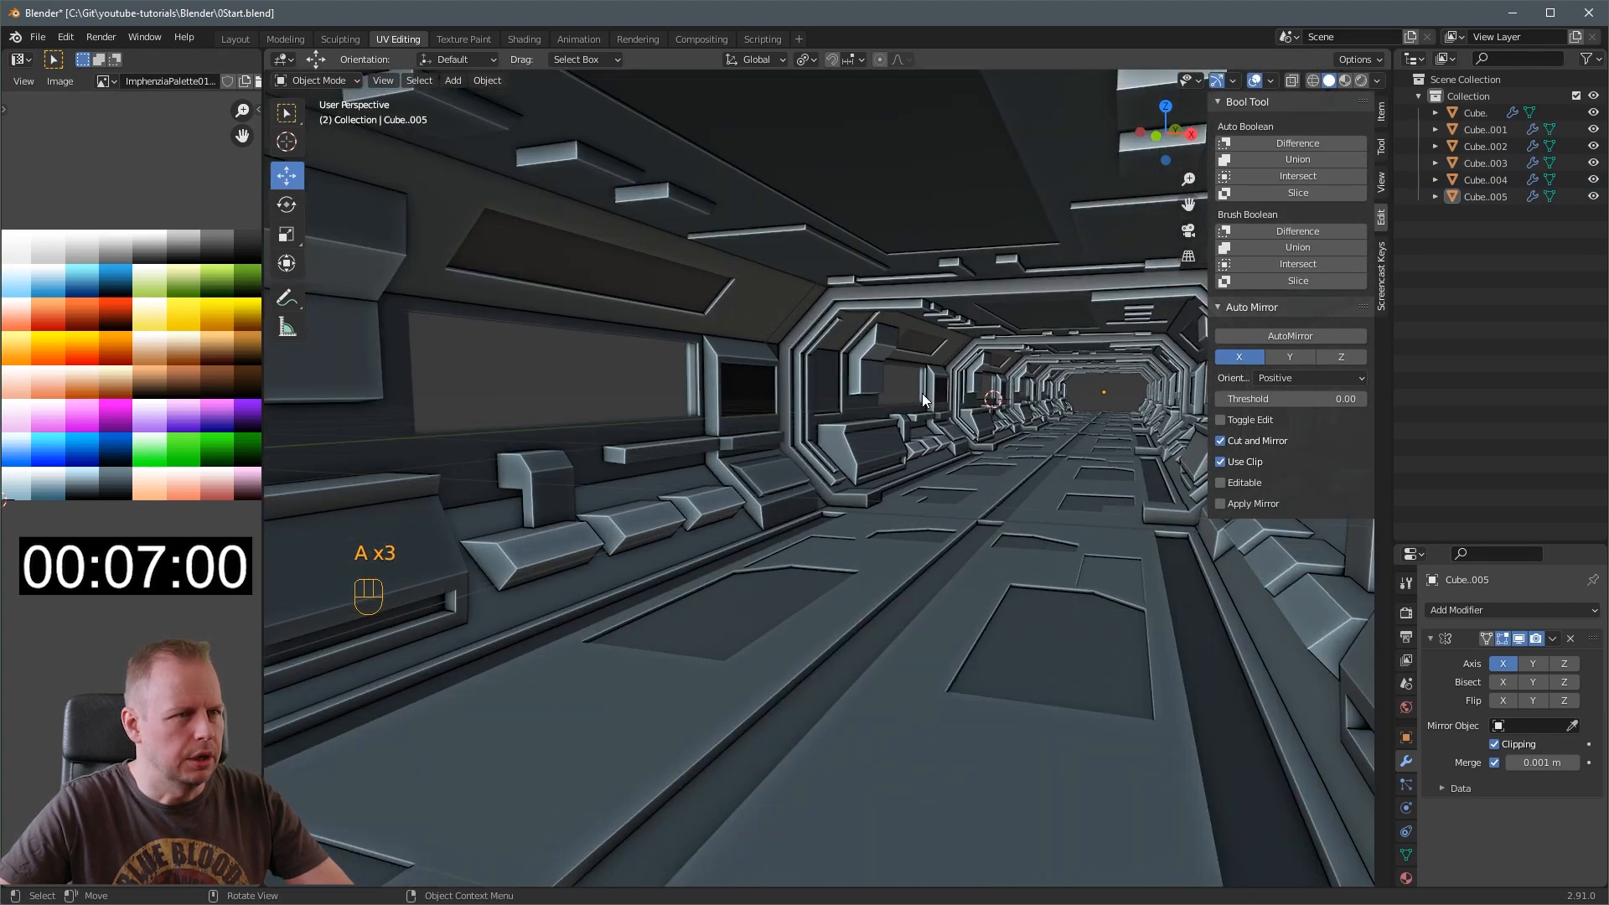
{"action": "key", "text": "Tab"}
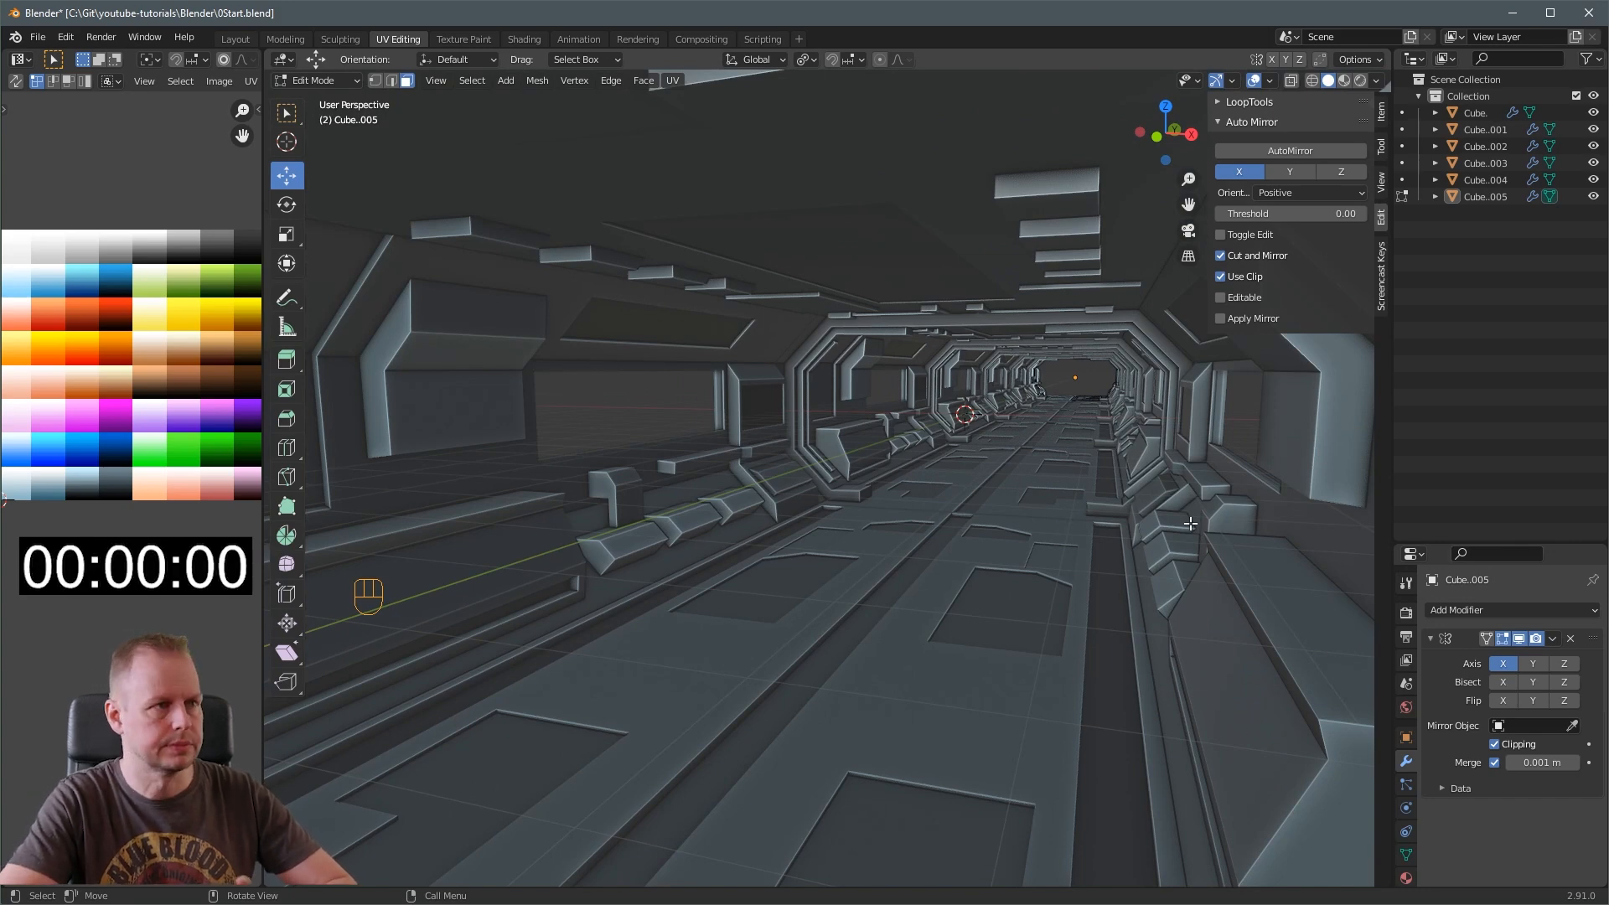
Load the final Scifi Corridor .blend file and view it in the Modeling workspace
{"action": "left_click", "coordinate": [285, 38]}
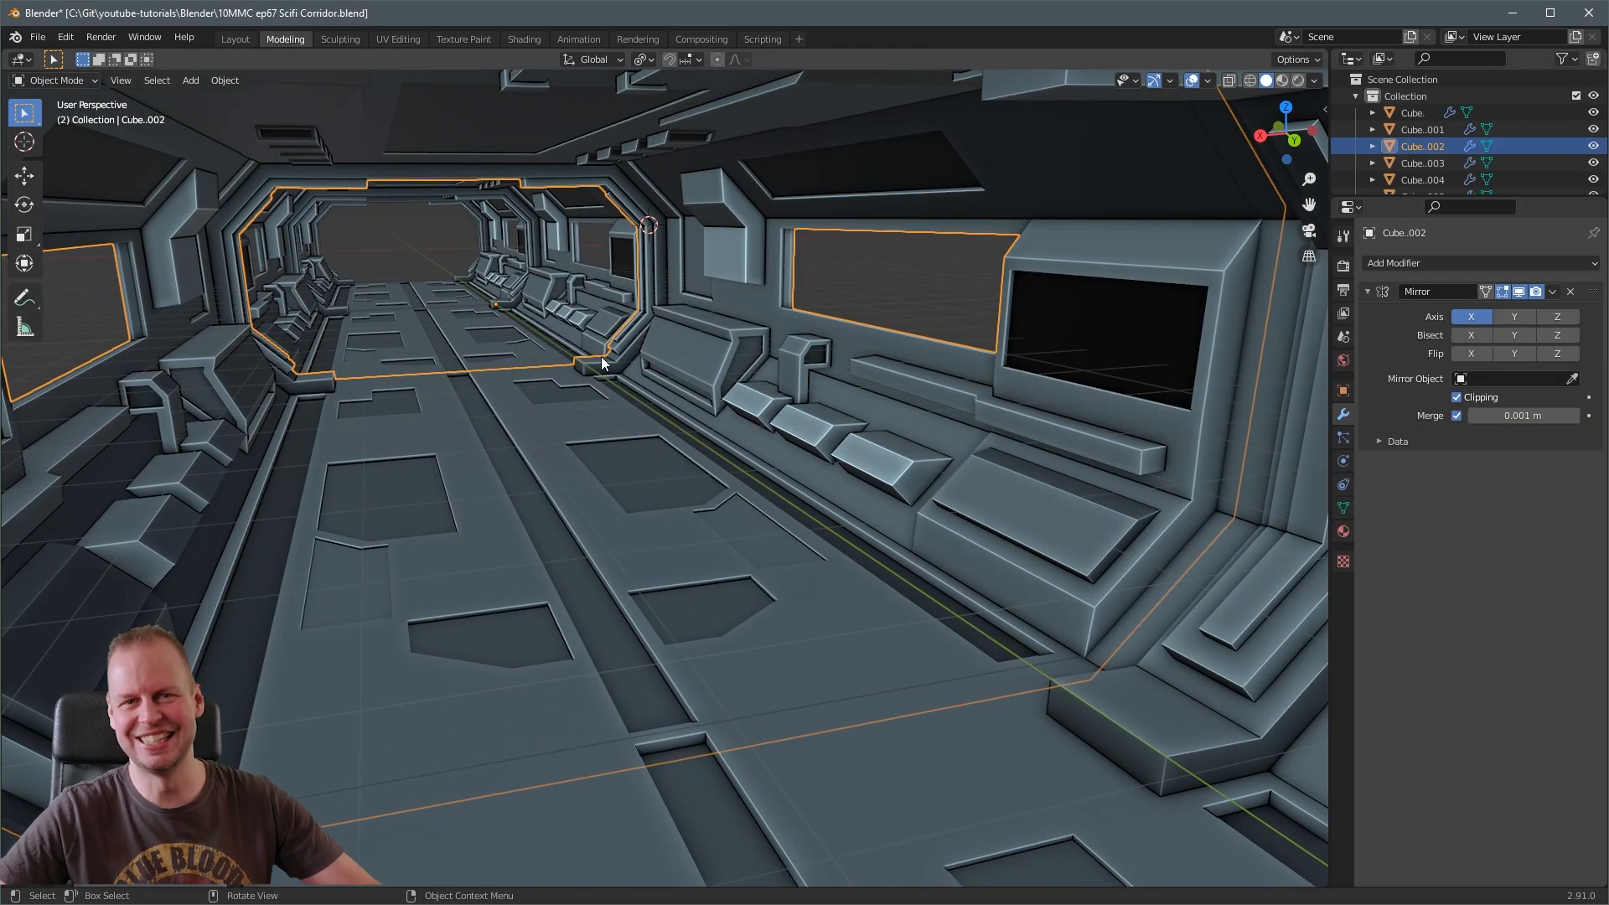
{"action": "mouse_move", "coordinate": [576, 342]}
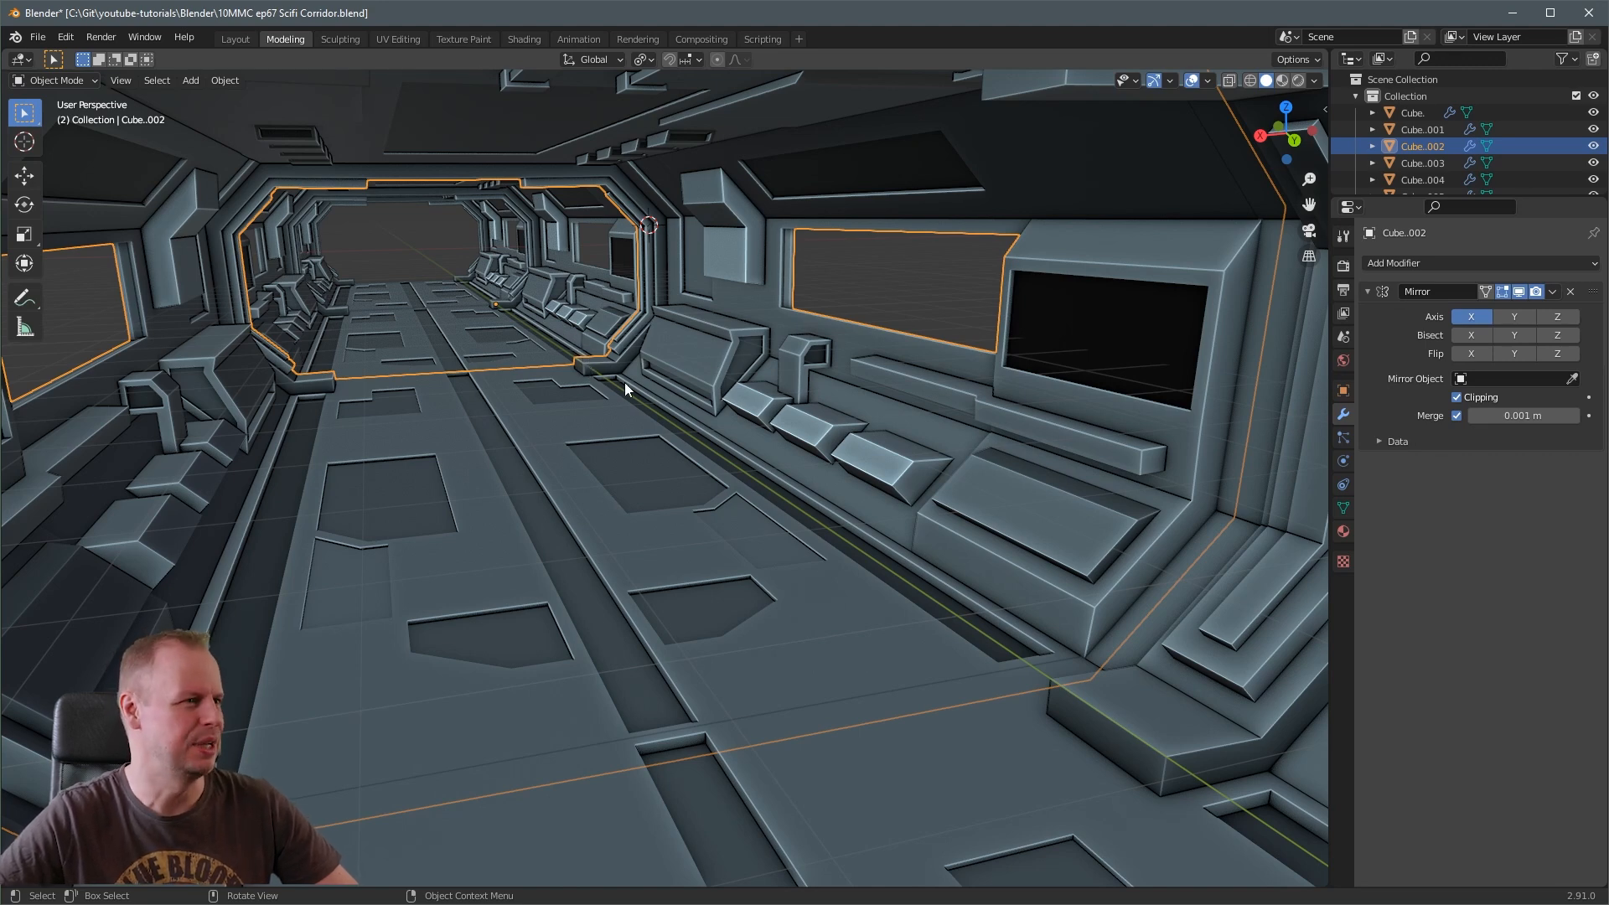
{"action": "mouse_move", "coordinate": [691, 404]}
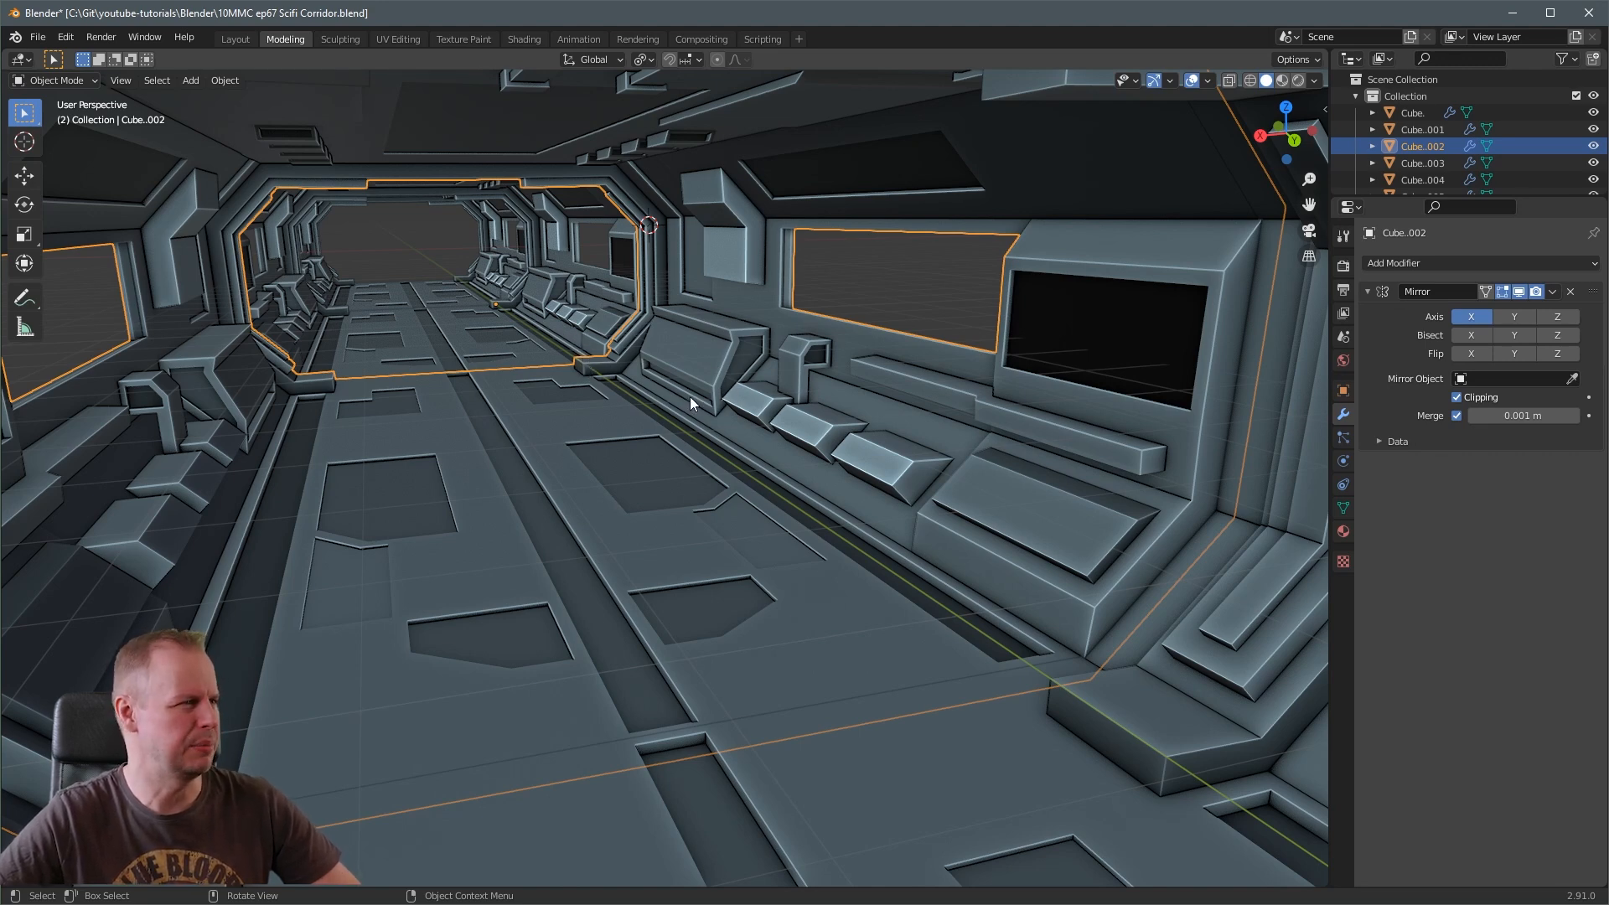
{"action": "mouse_move", "coordinate": [644, 375]}
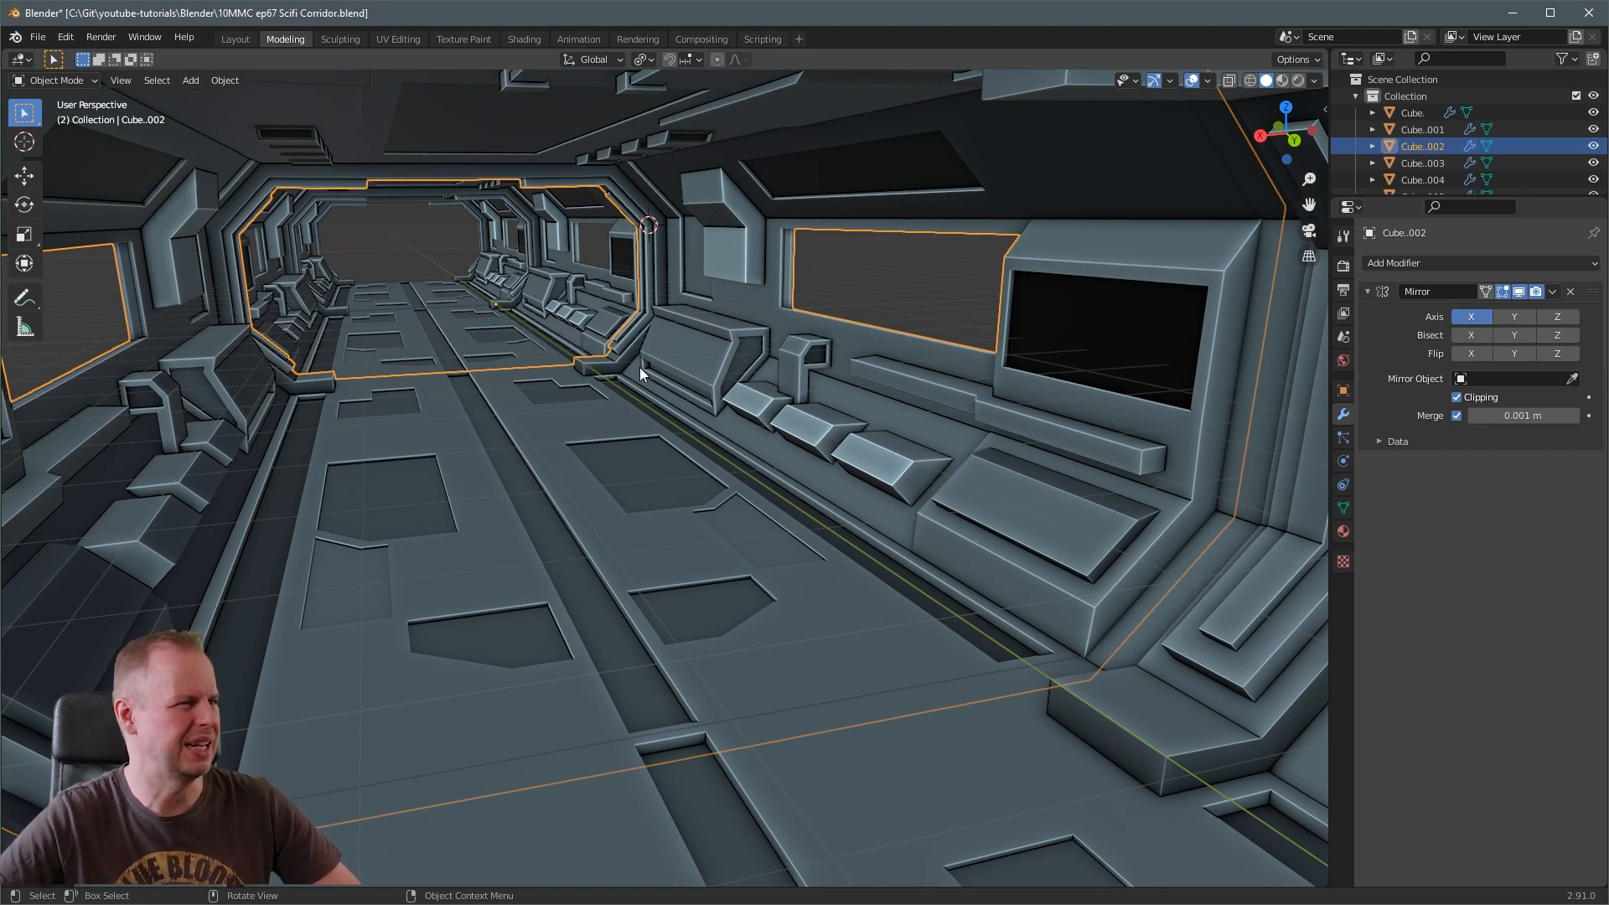
{"action": "mouse_move", "coordinate": [636, 362]}
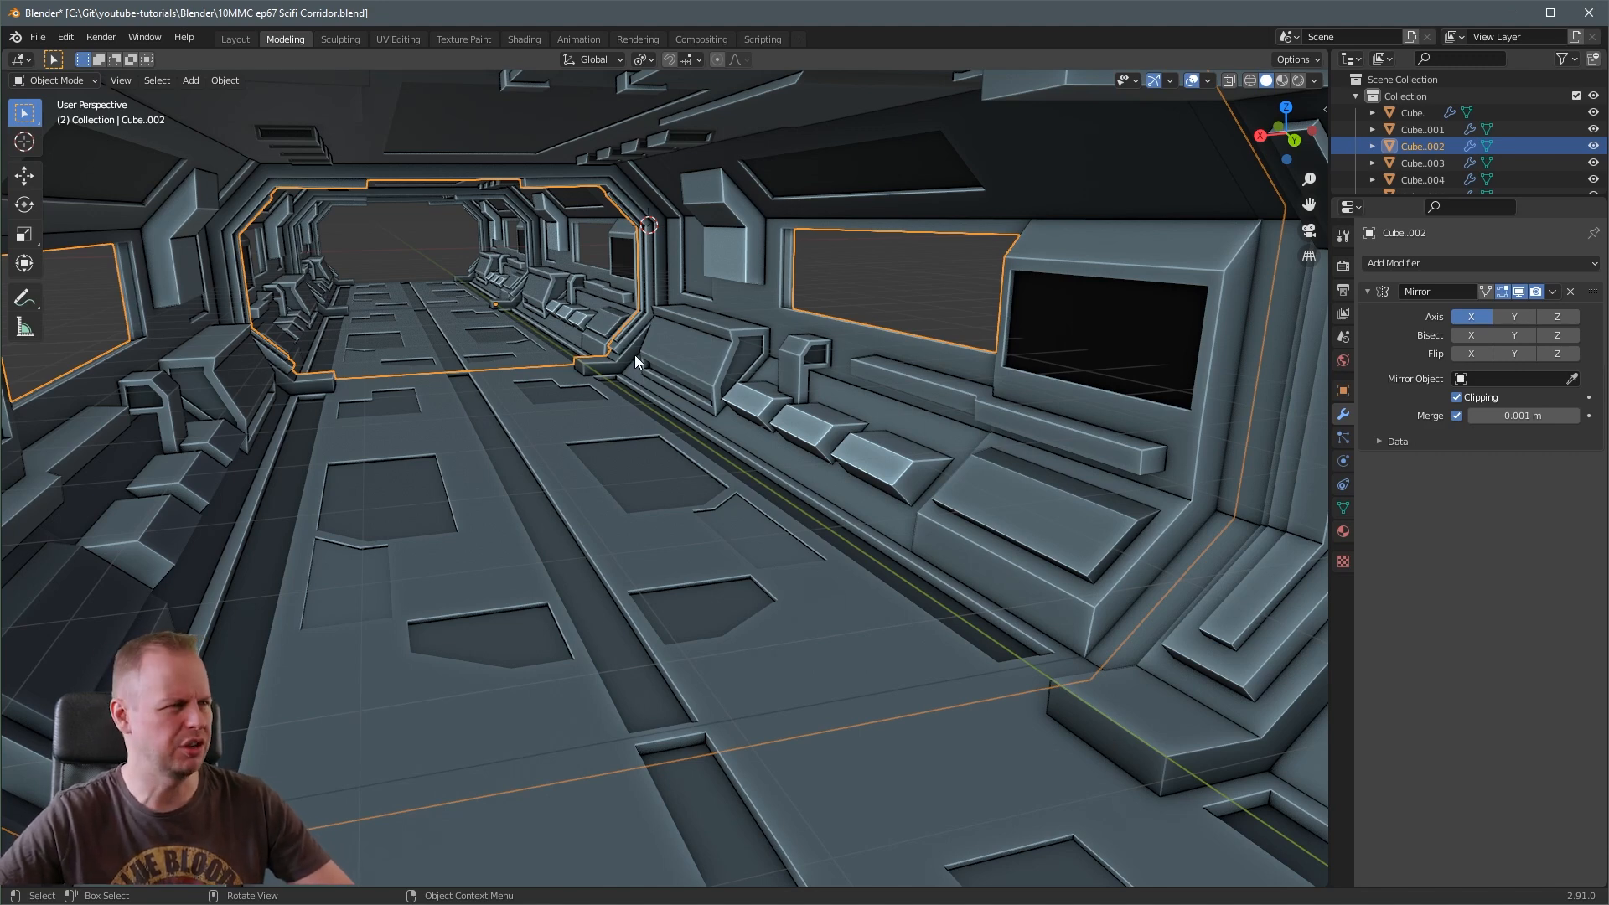